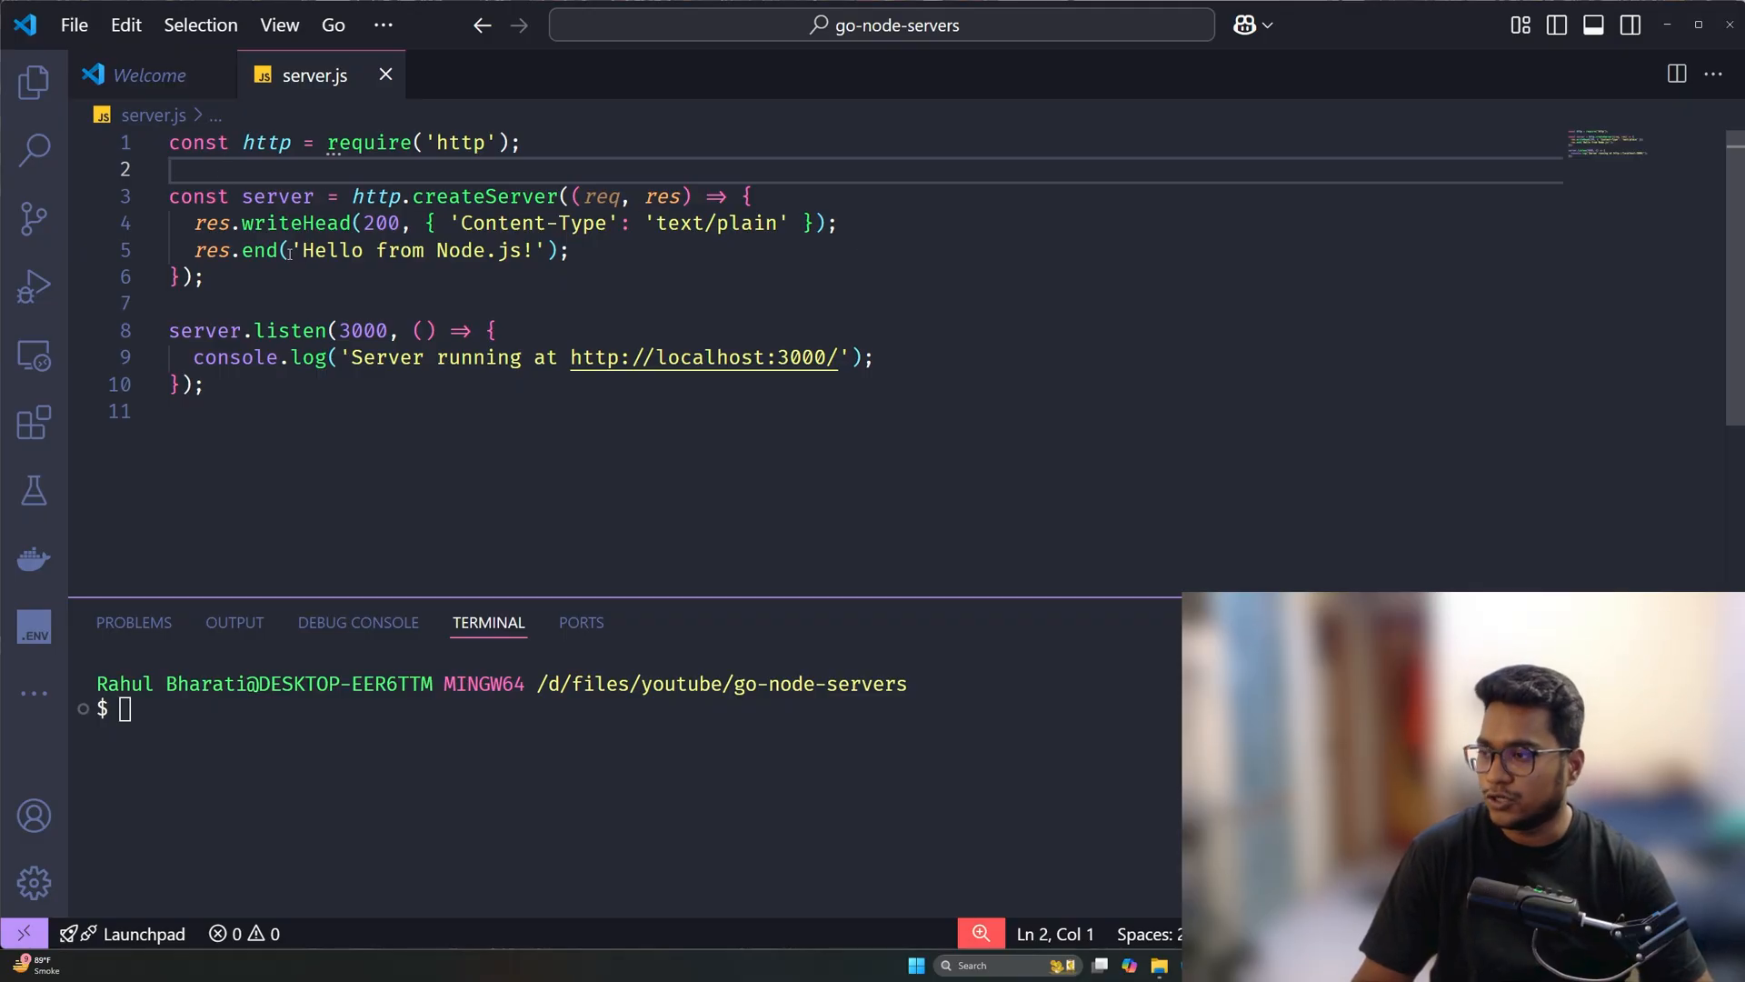
mouse_move(369, 142)
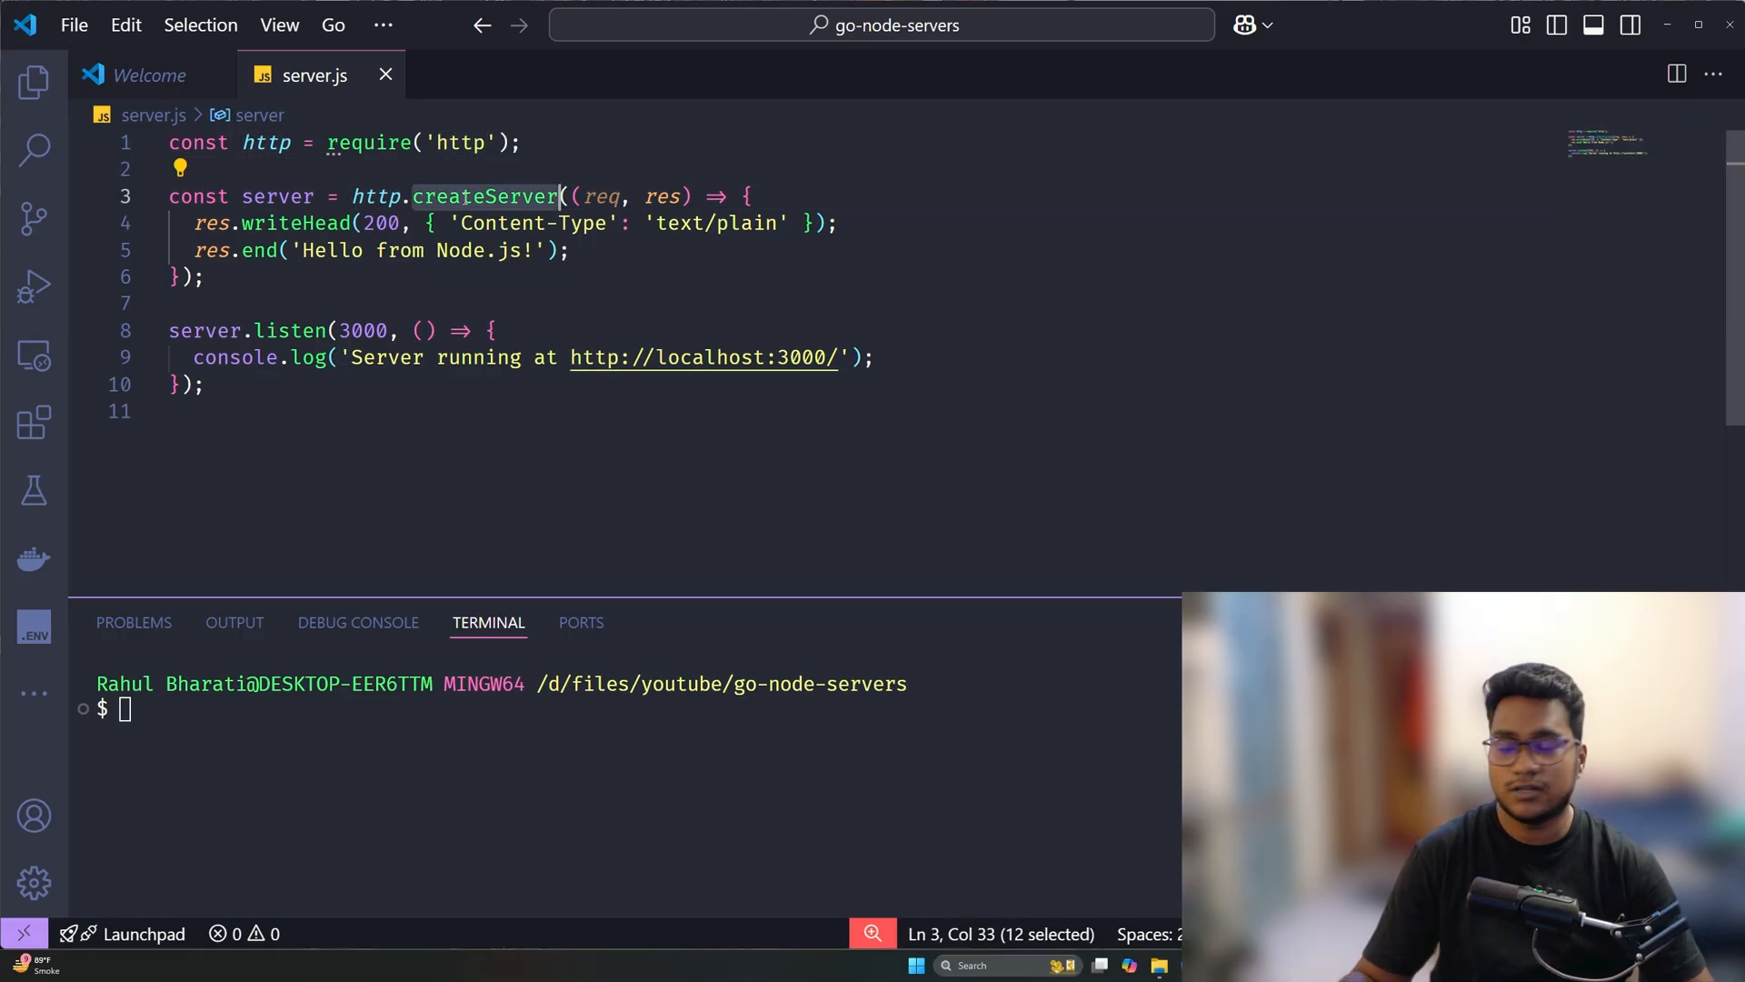
Step: Highlight the createServer callback, its req parameter and the server.listen block on port 3000 in server.js
double_click(601, 197)
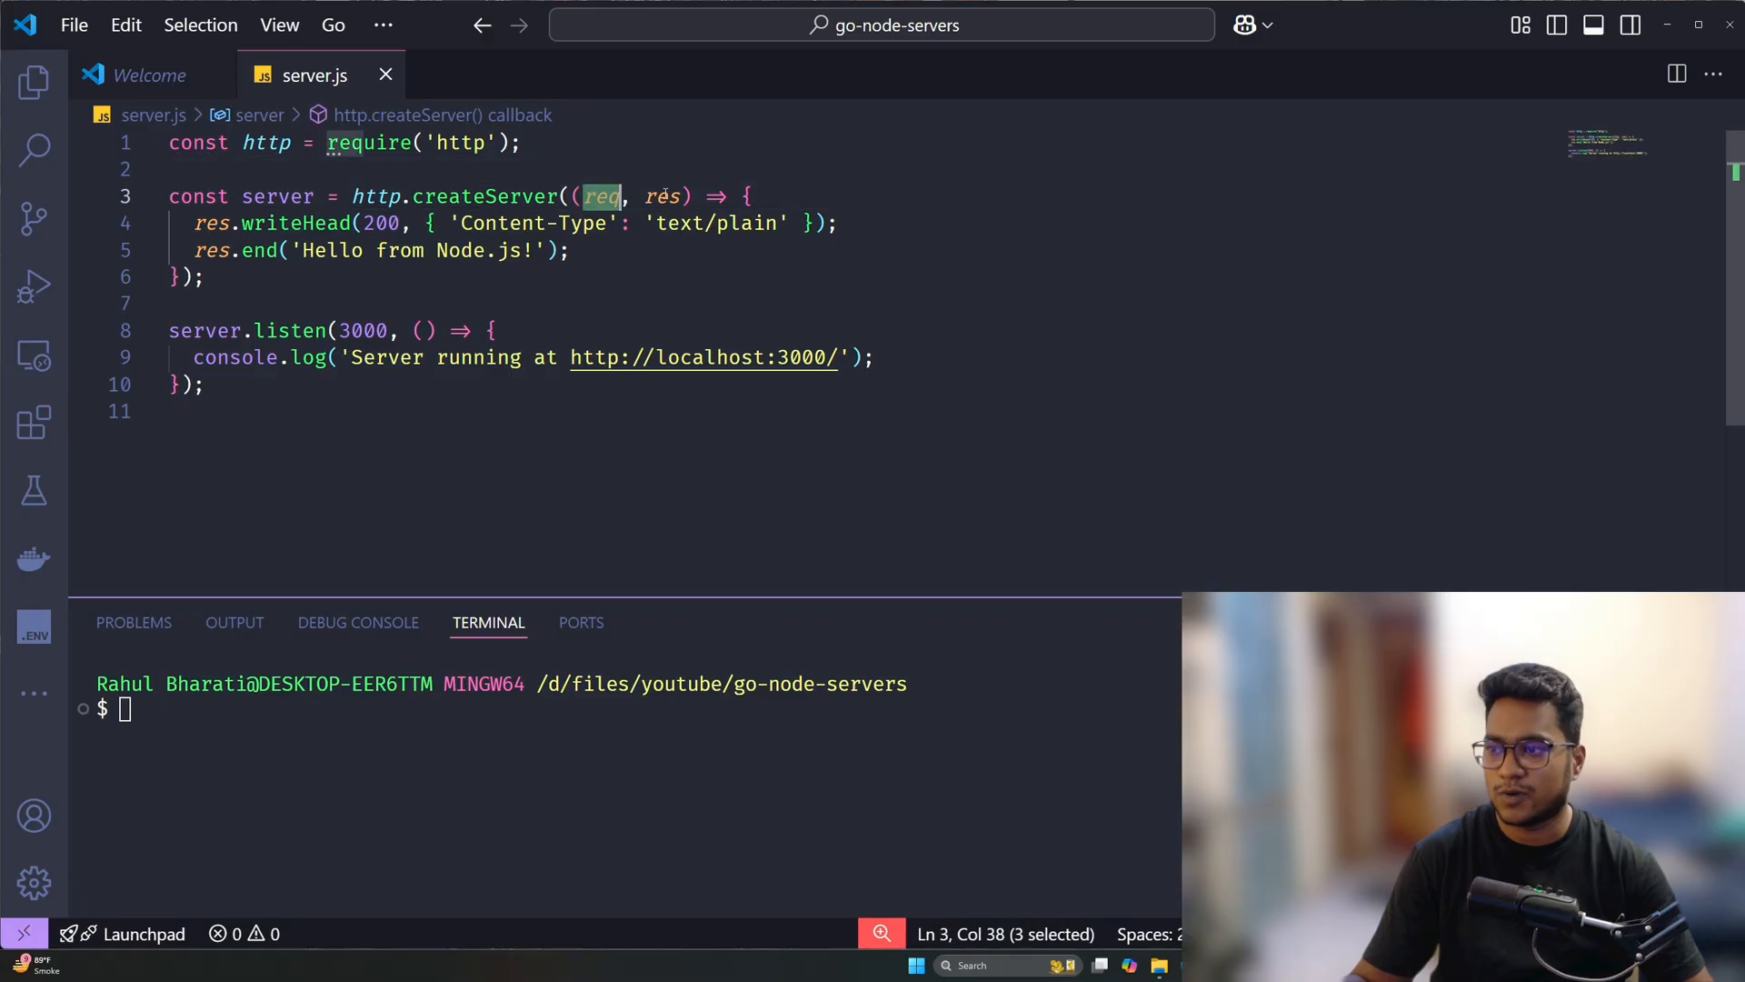
left_click(567, 251)
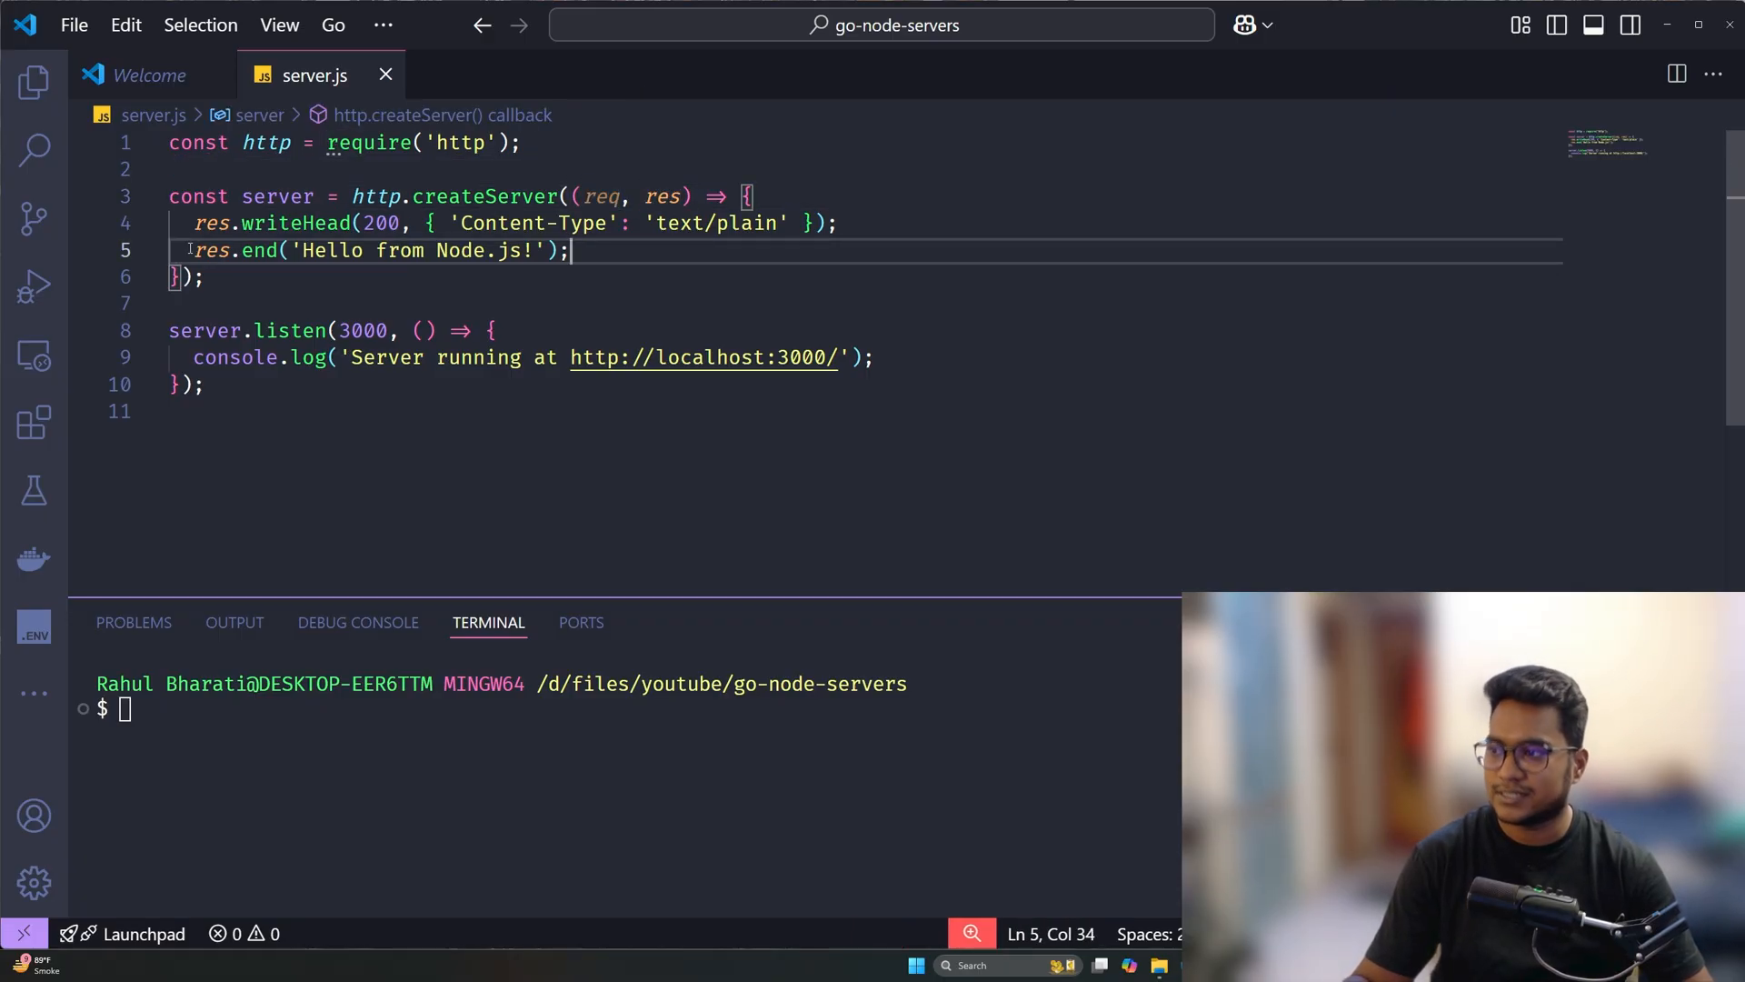
left_click_drag(529, 249, 291, 250)
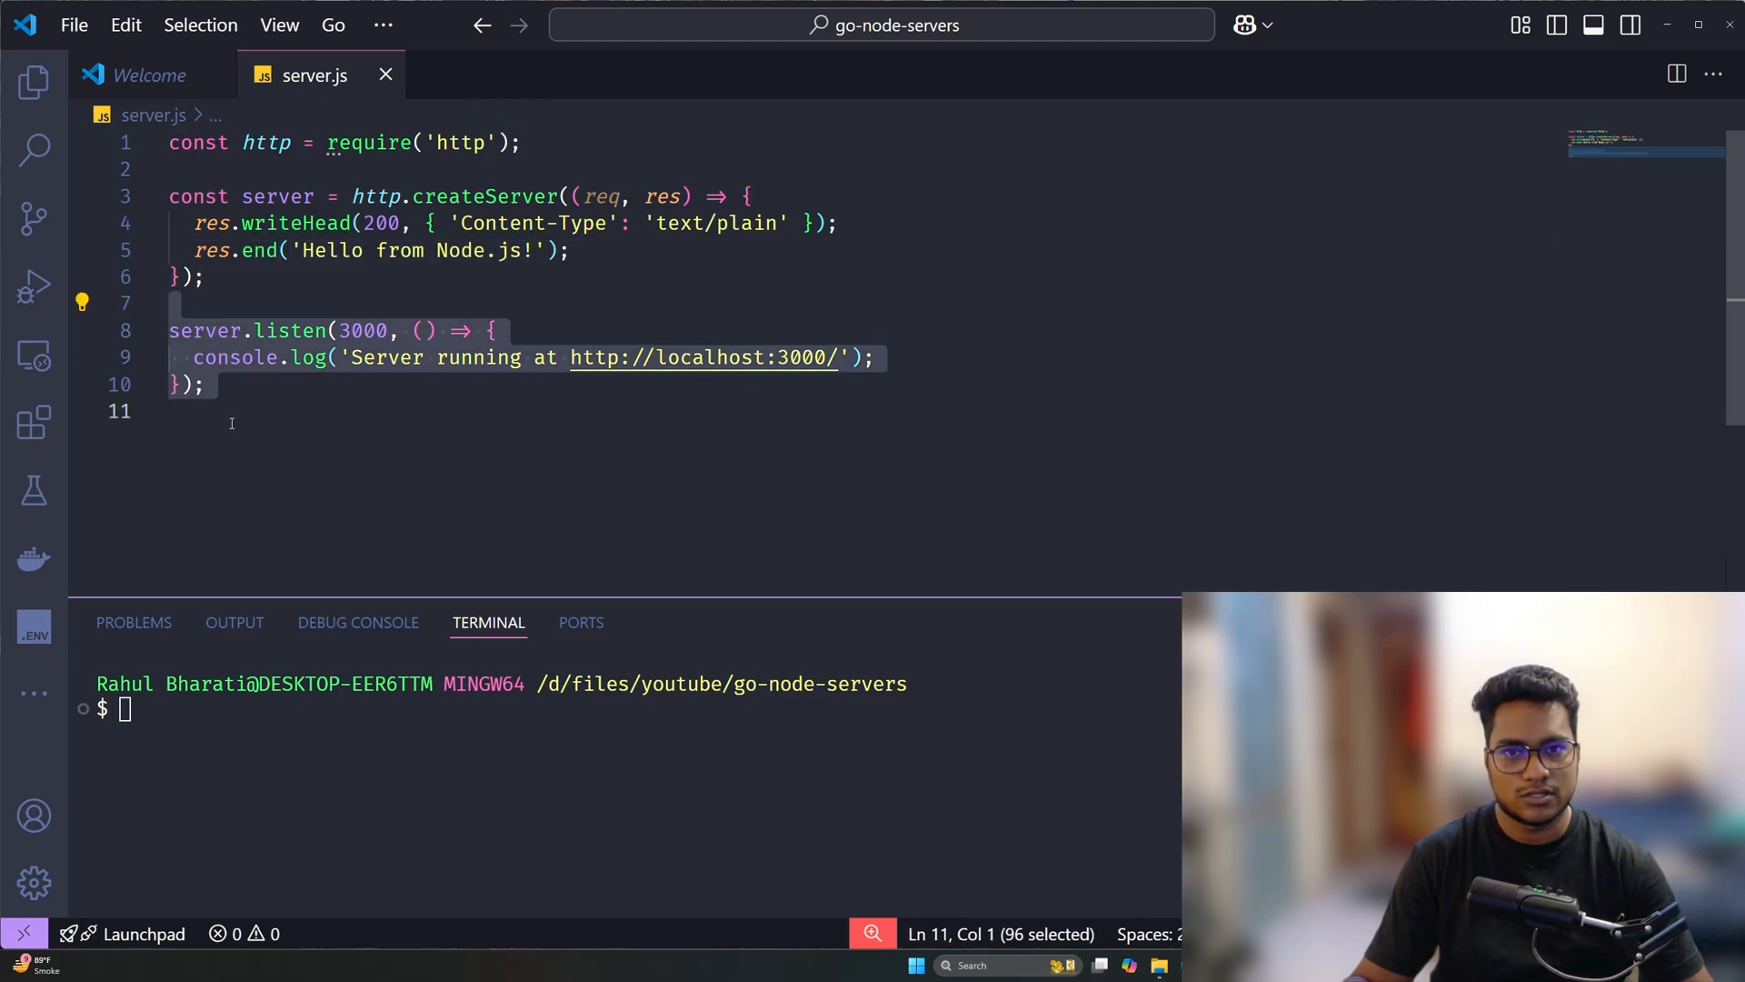
left_click(331, 329)
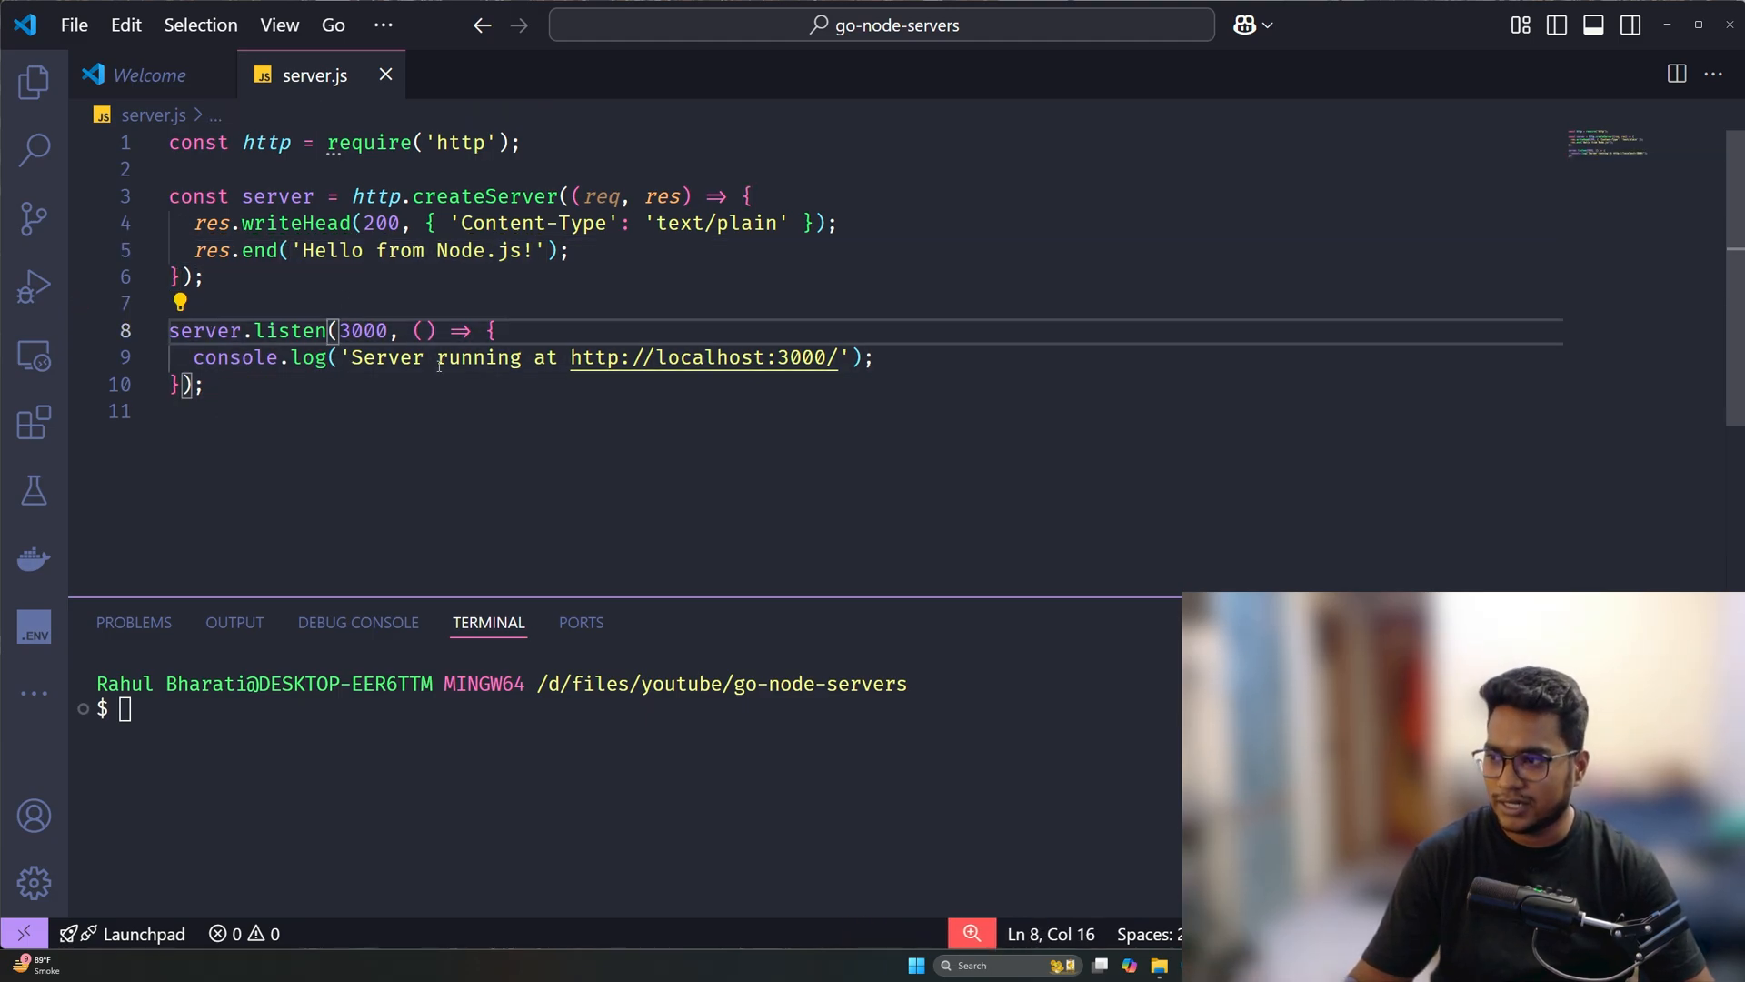
Step: Start the Node.js server with node server.js in the integrated terminal
type("no")
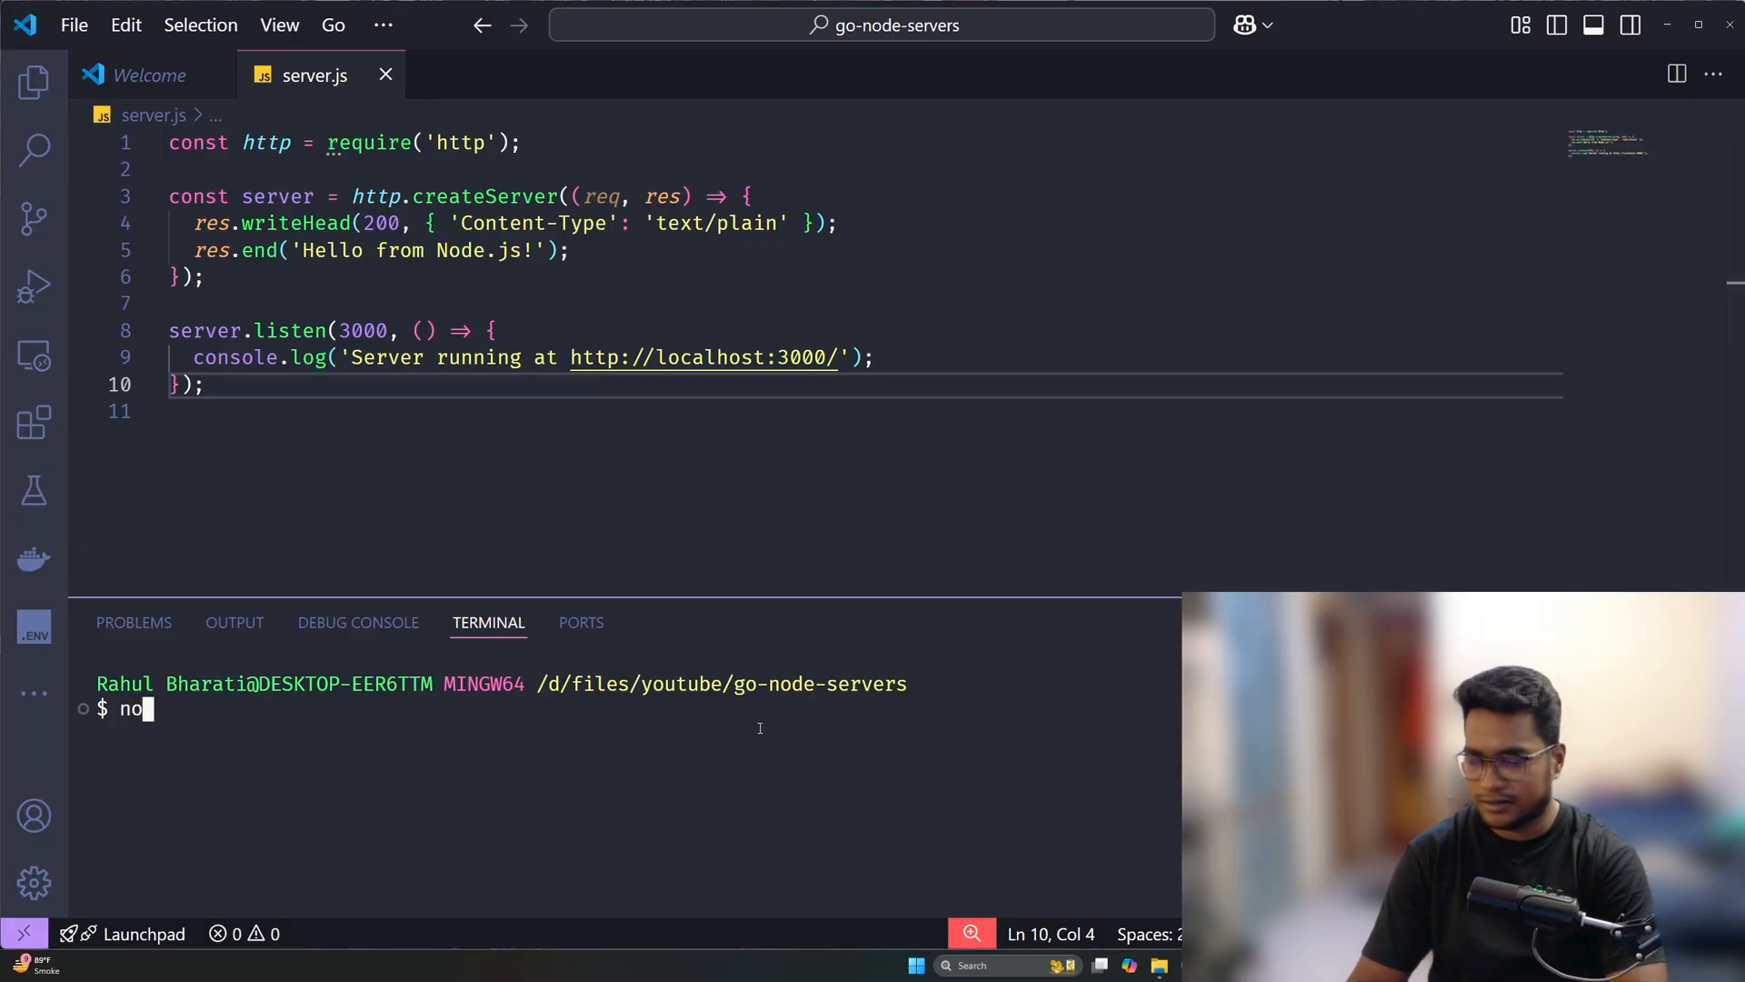
type("de server.js")
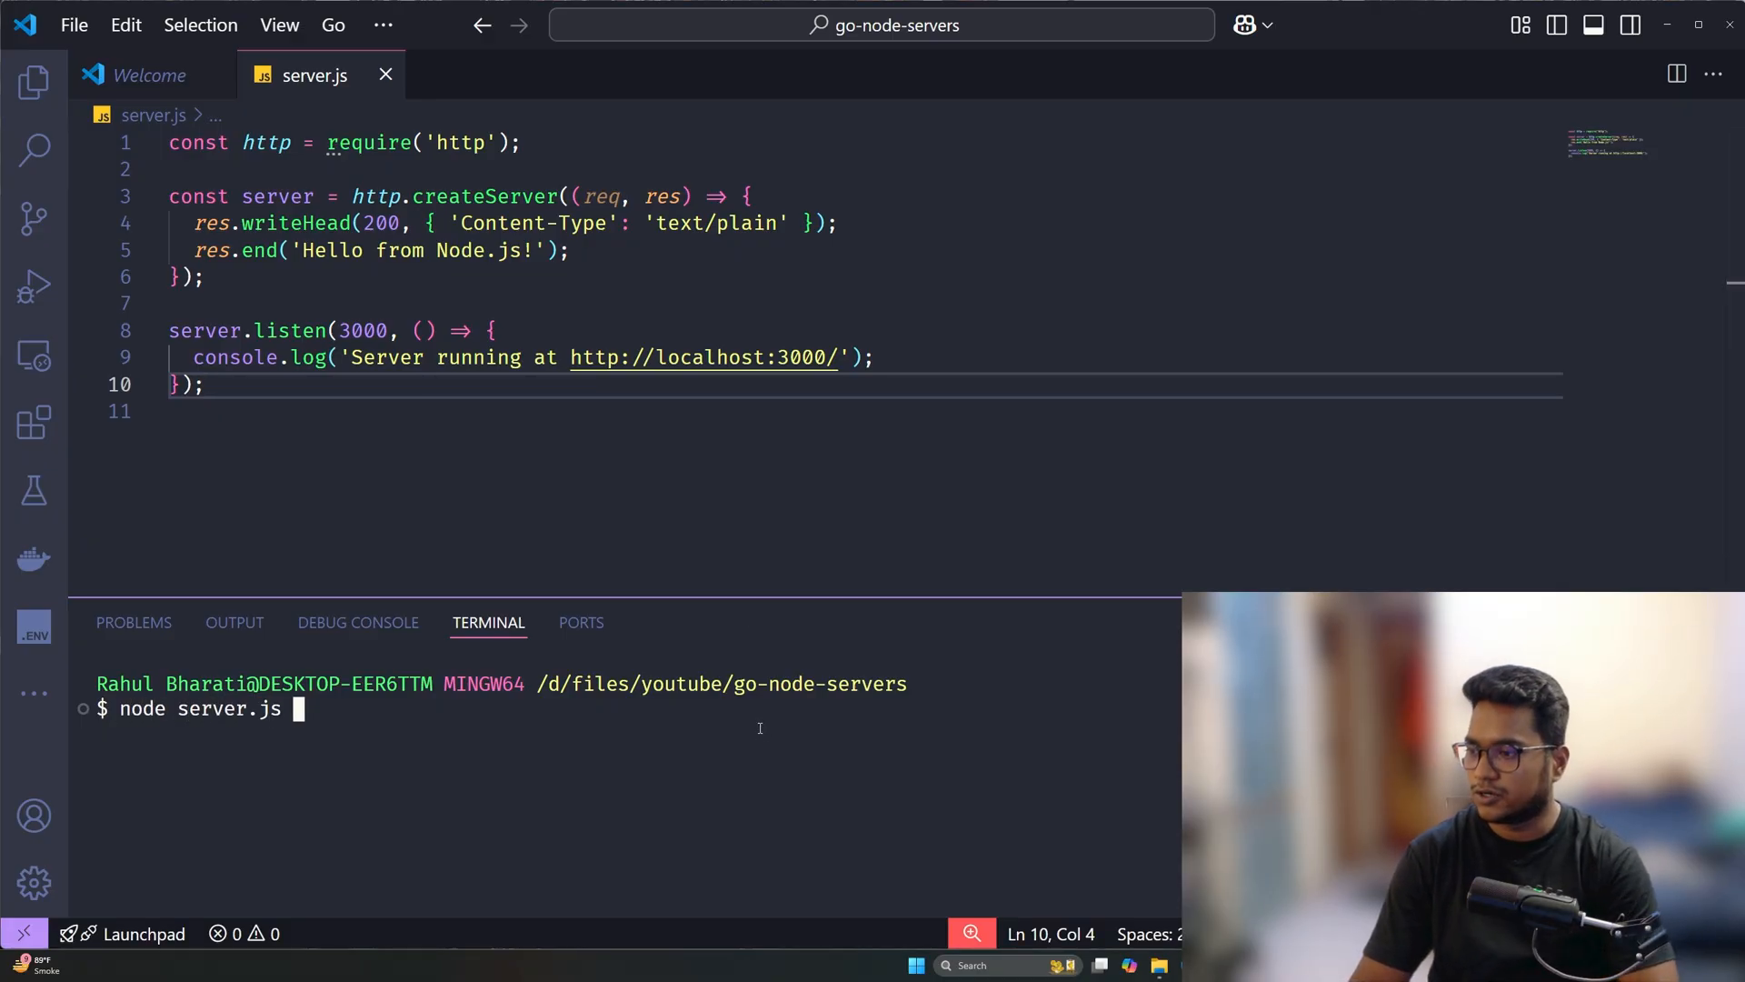
key("Return")
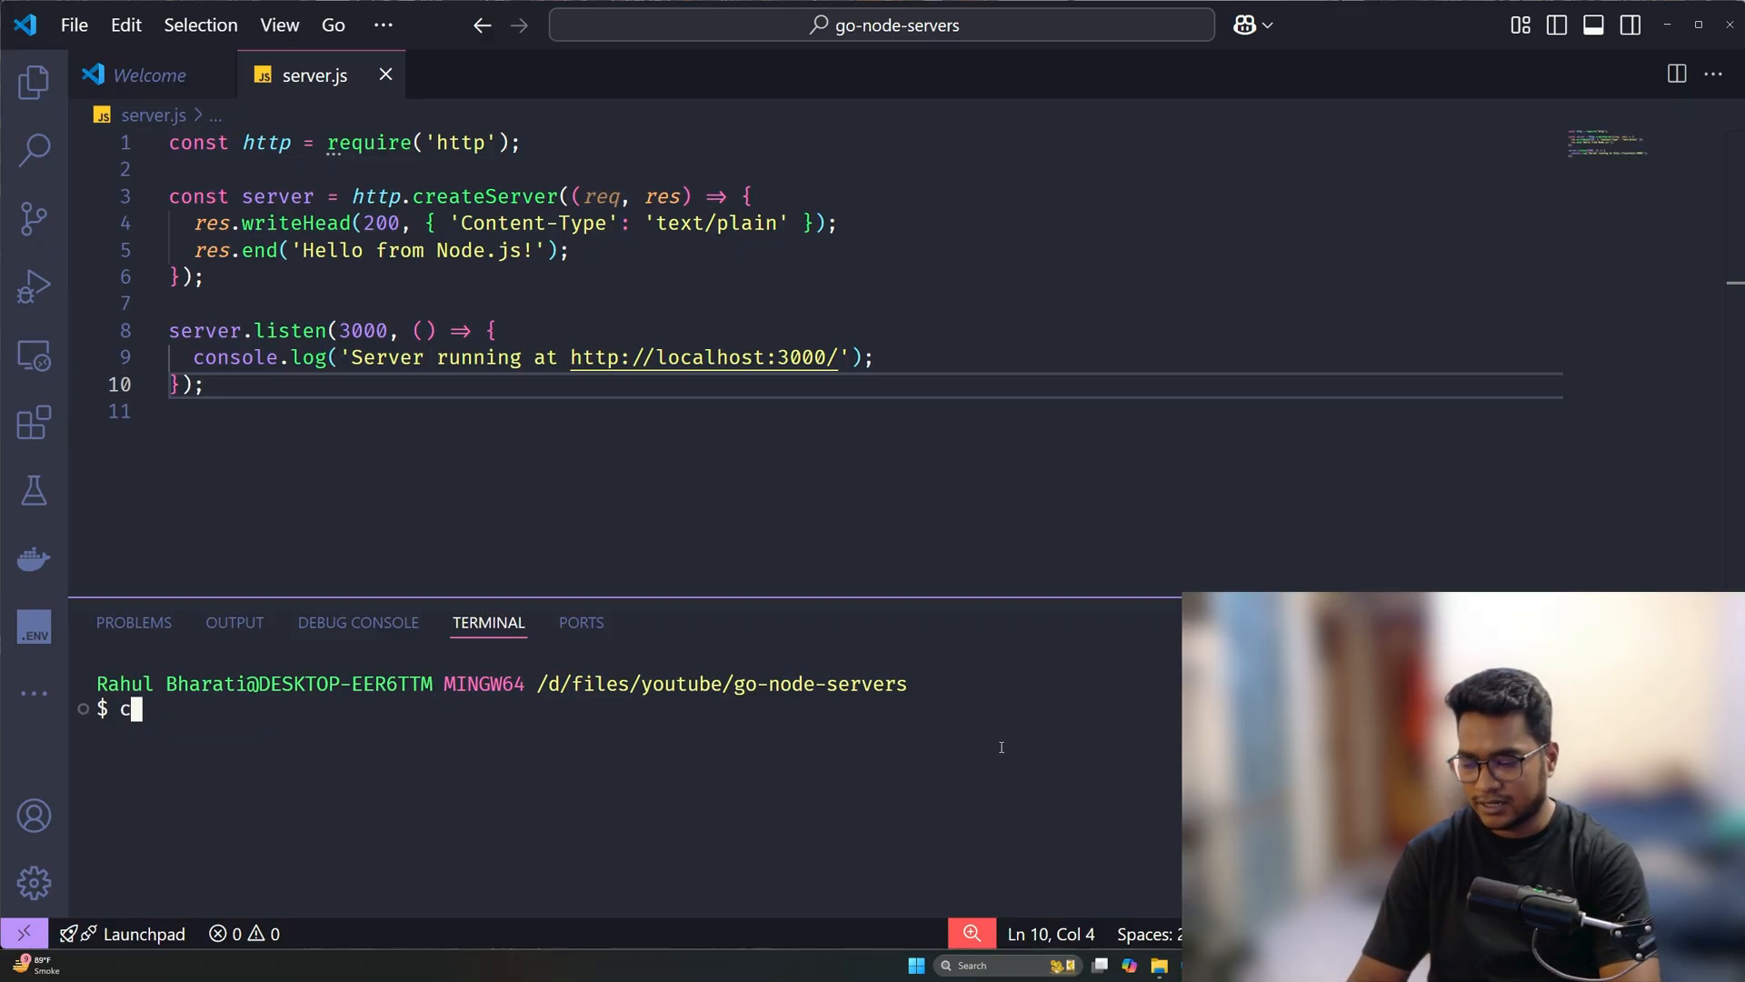
type("url h")
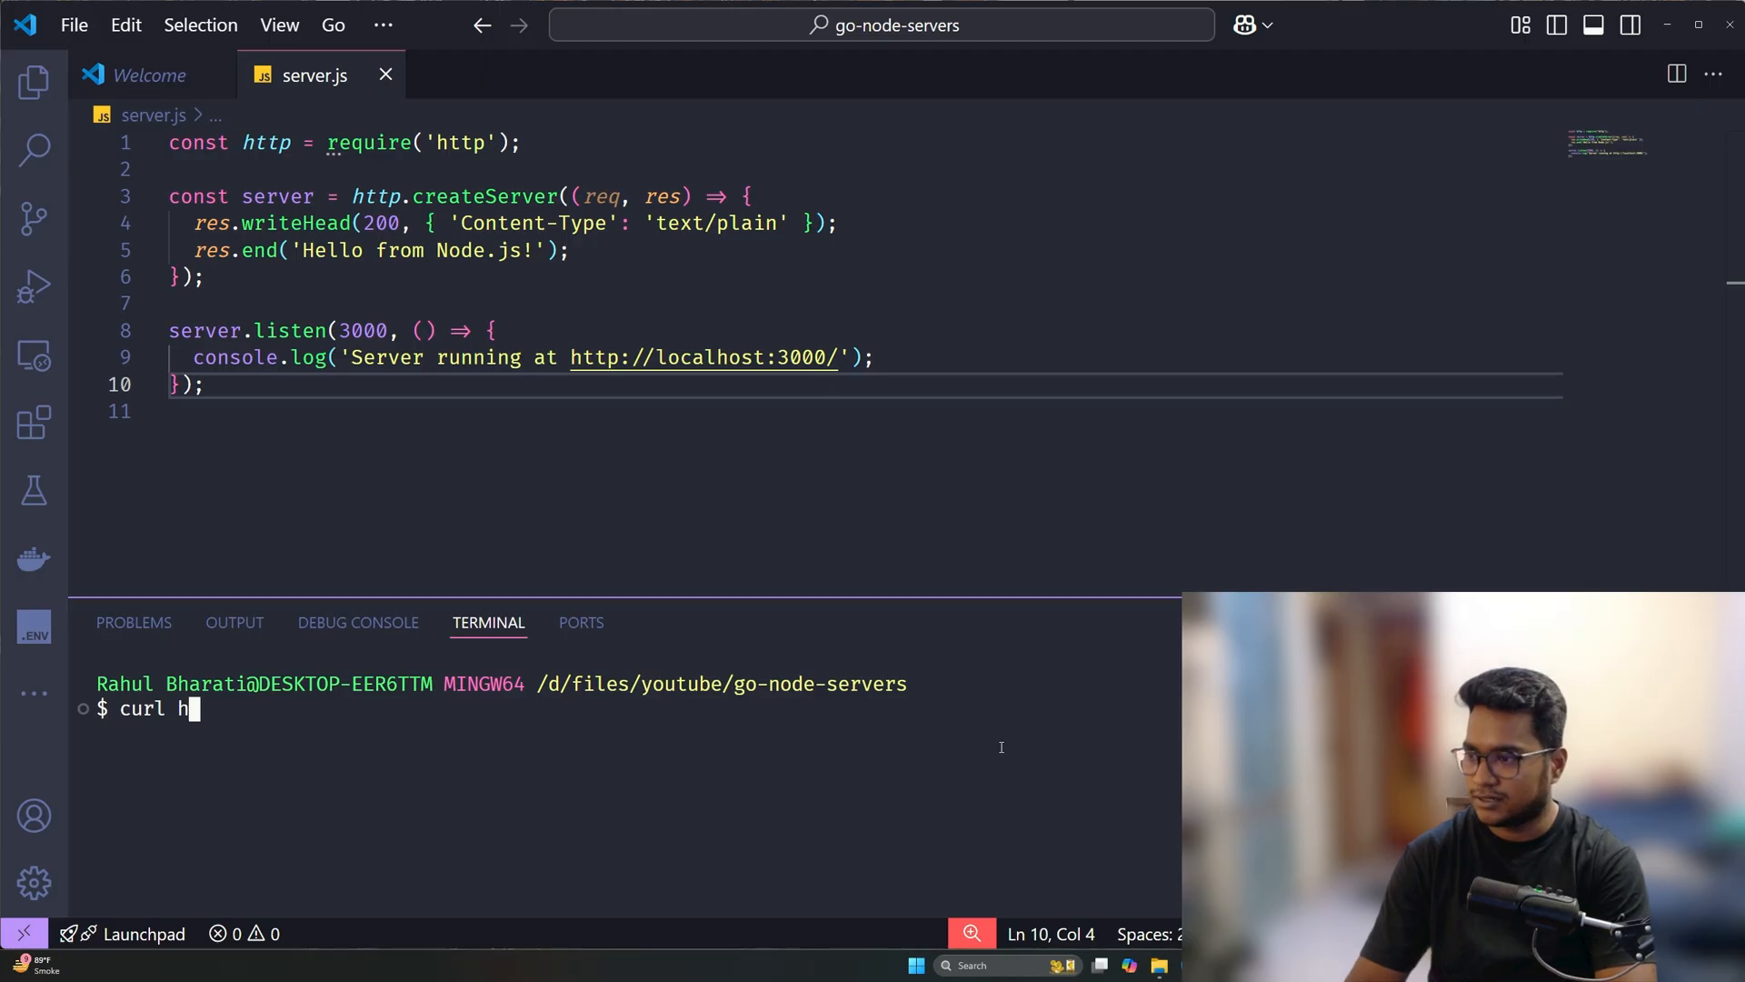
type("ttp://l")
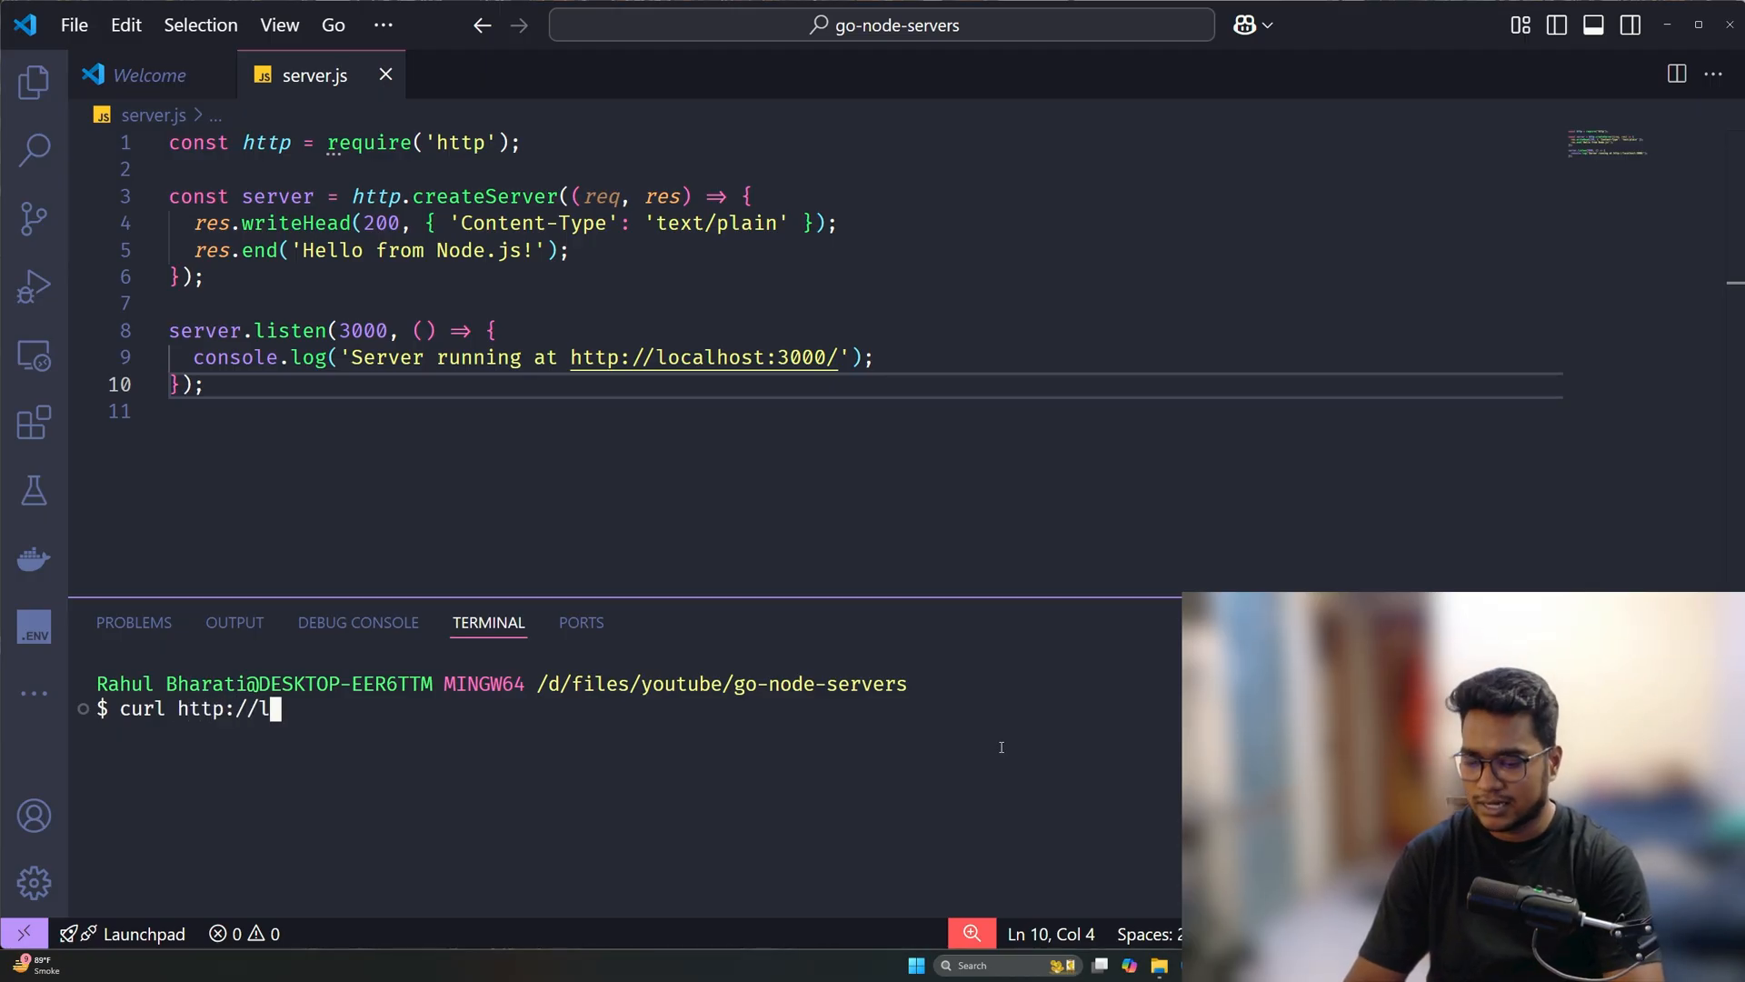
type("ocalhio")
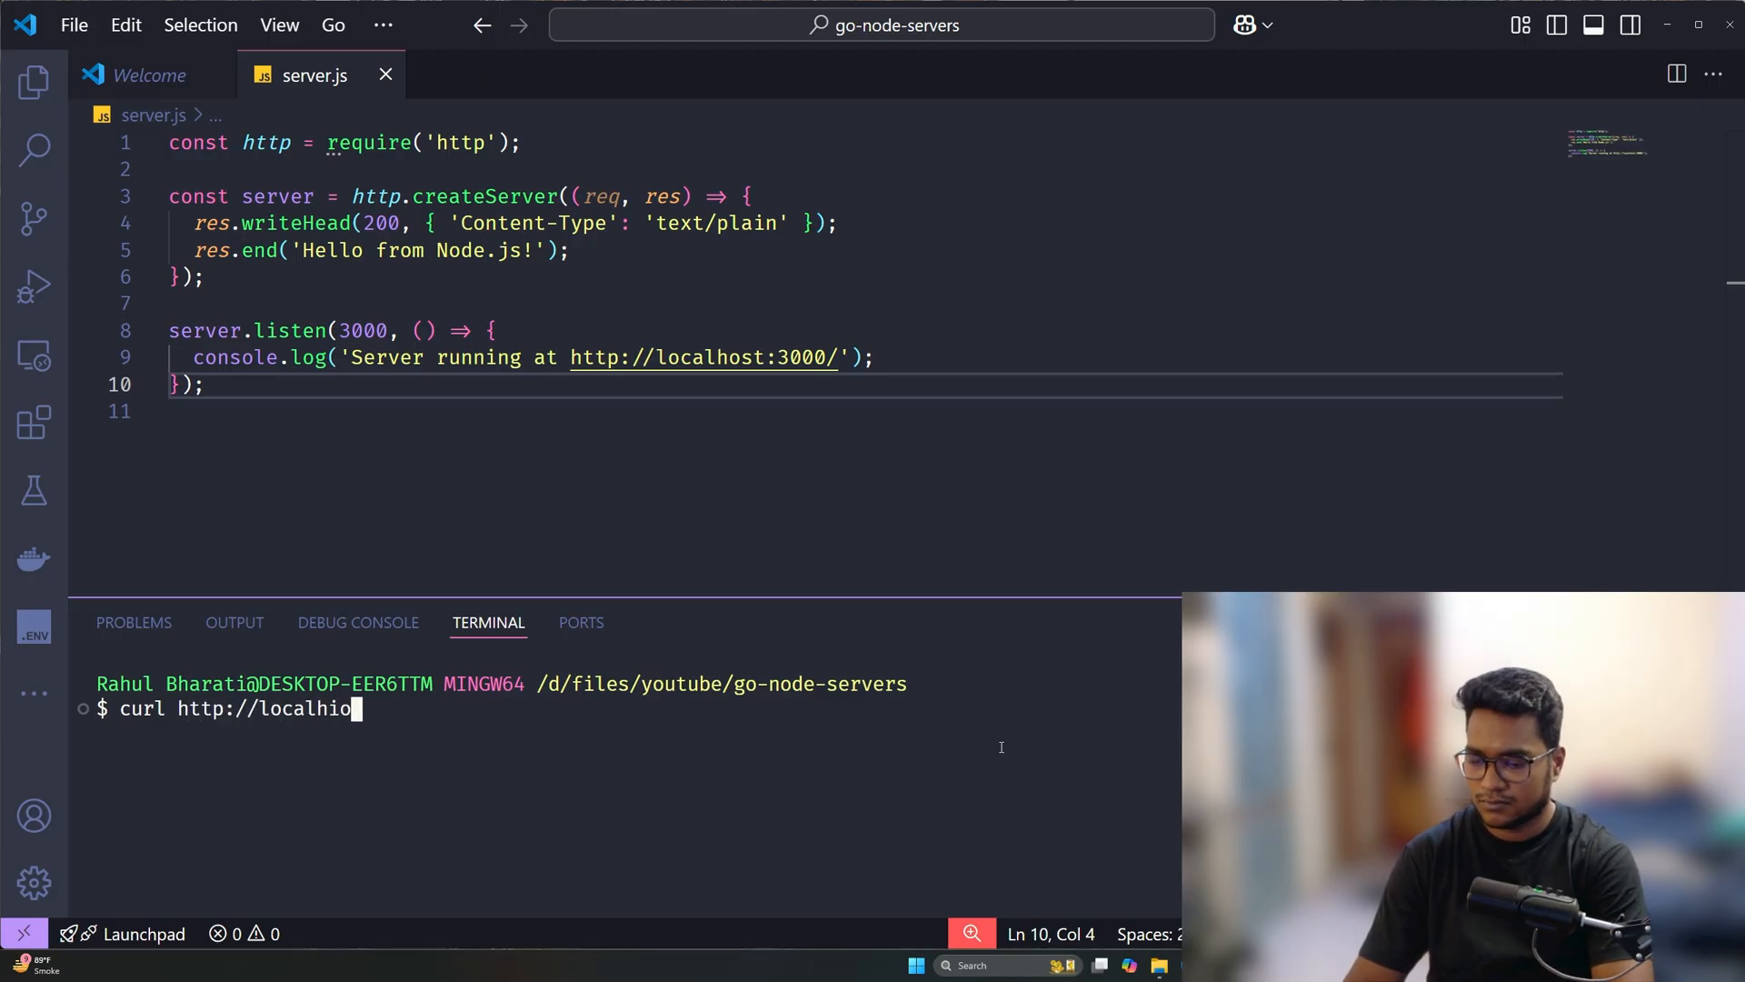
key("Backspace")
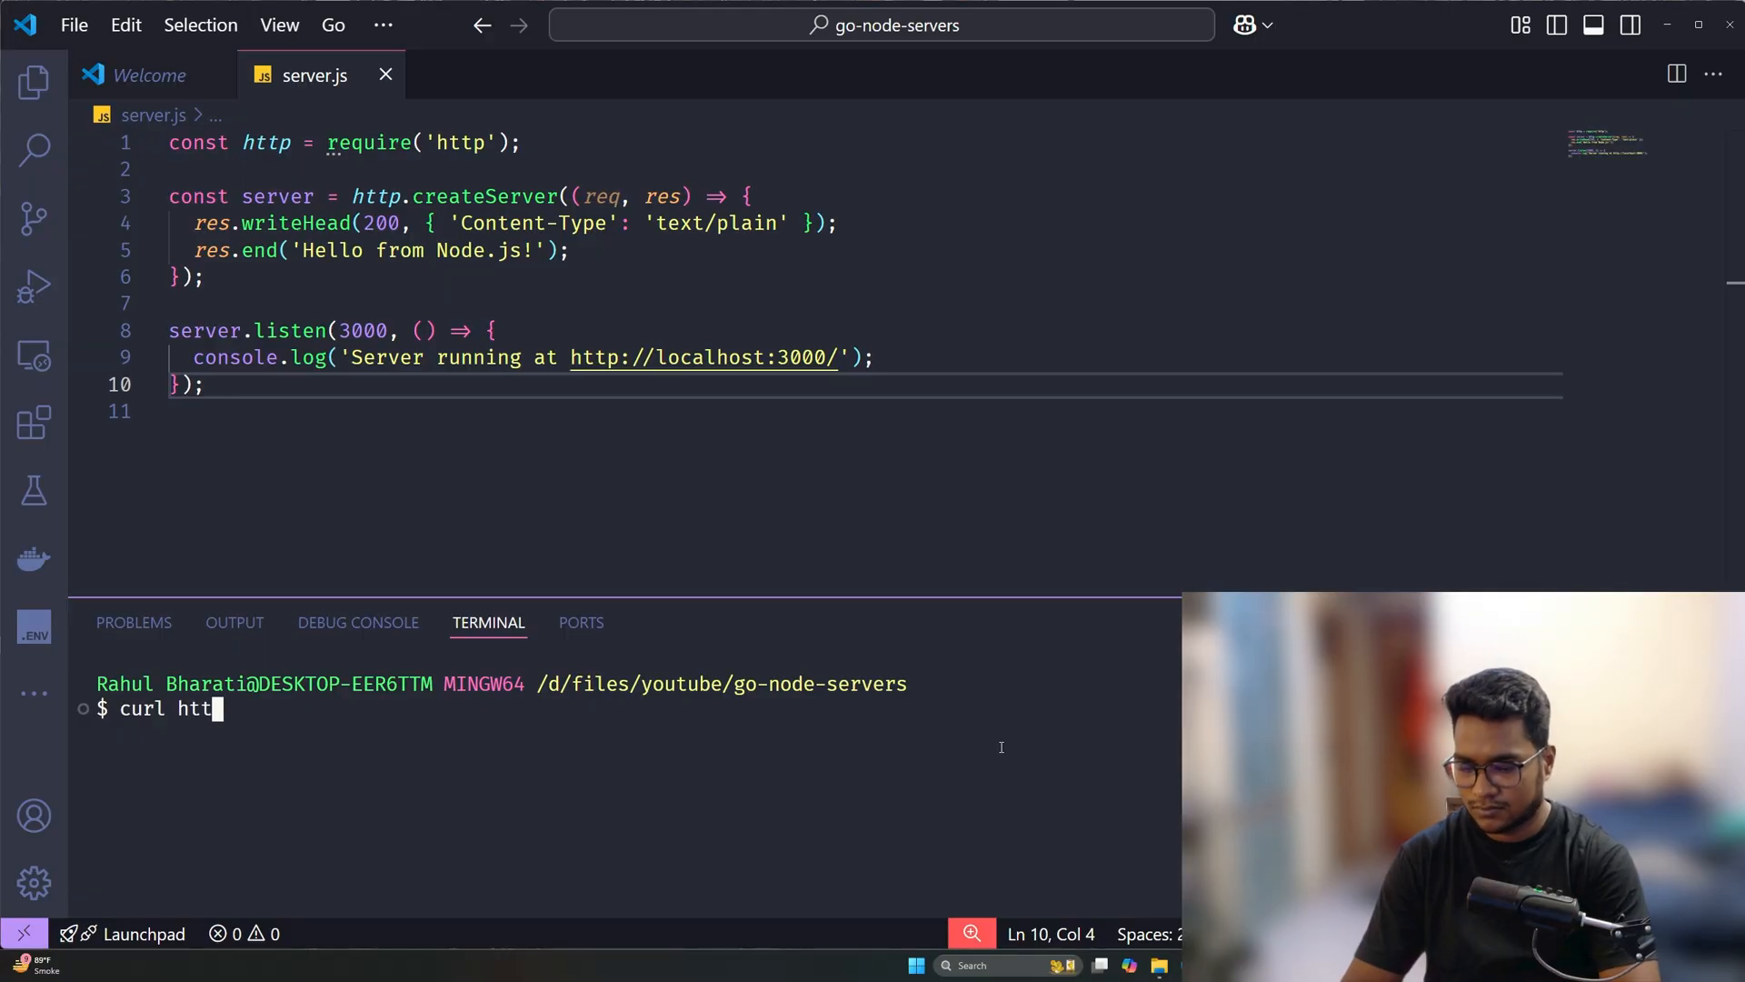
type("p://localhost")
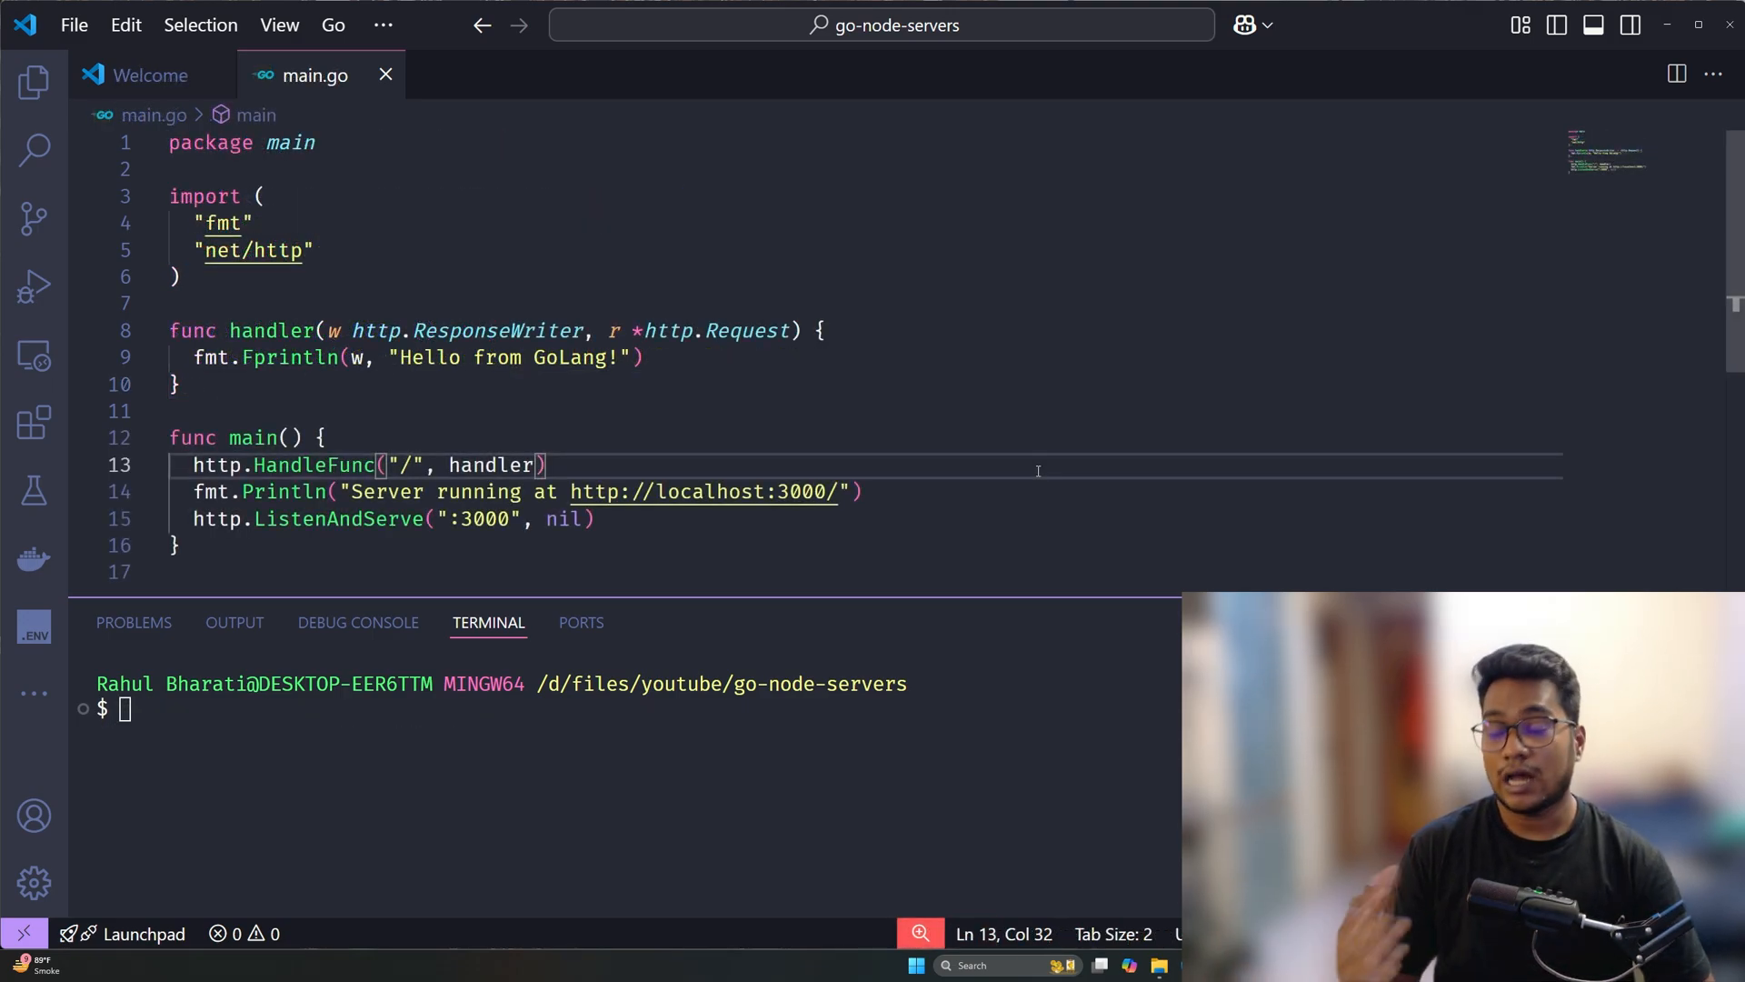
left_click(315, 249)
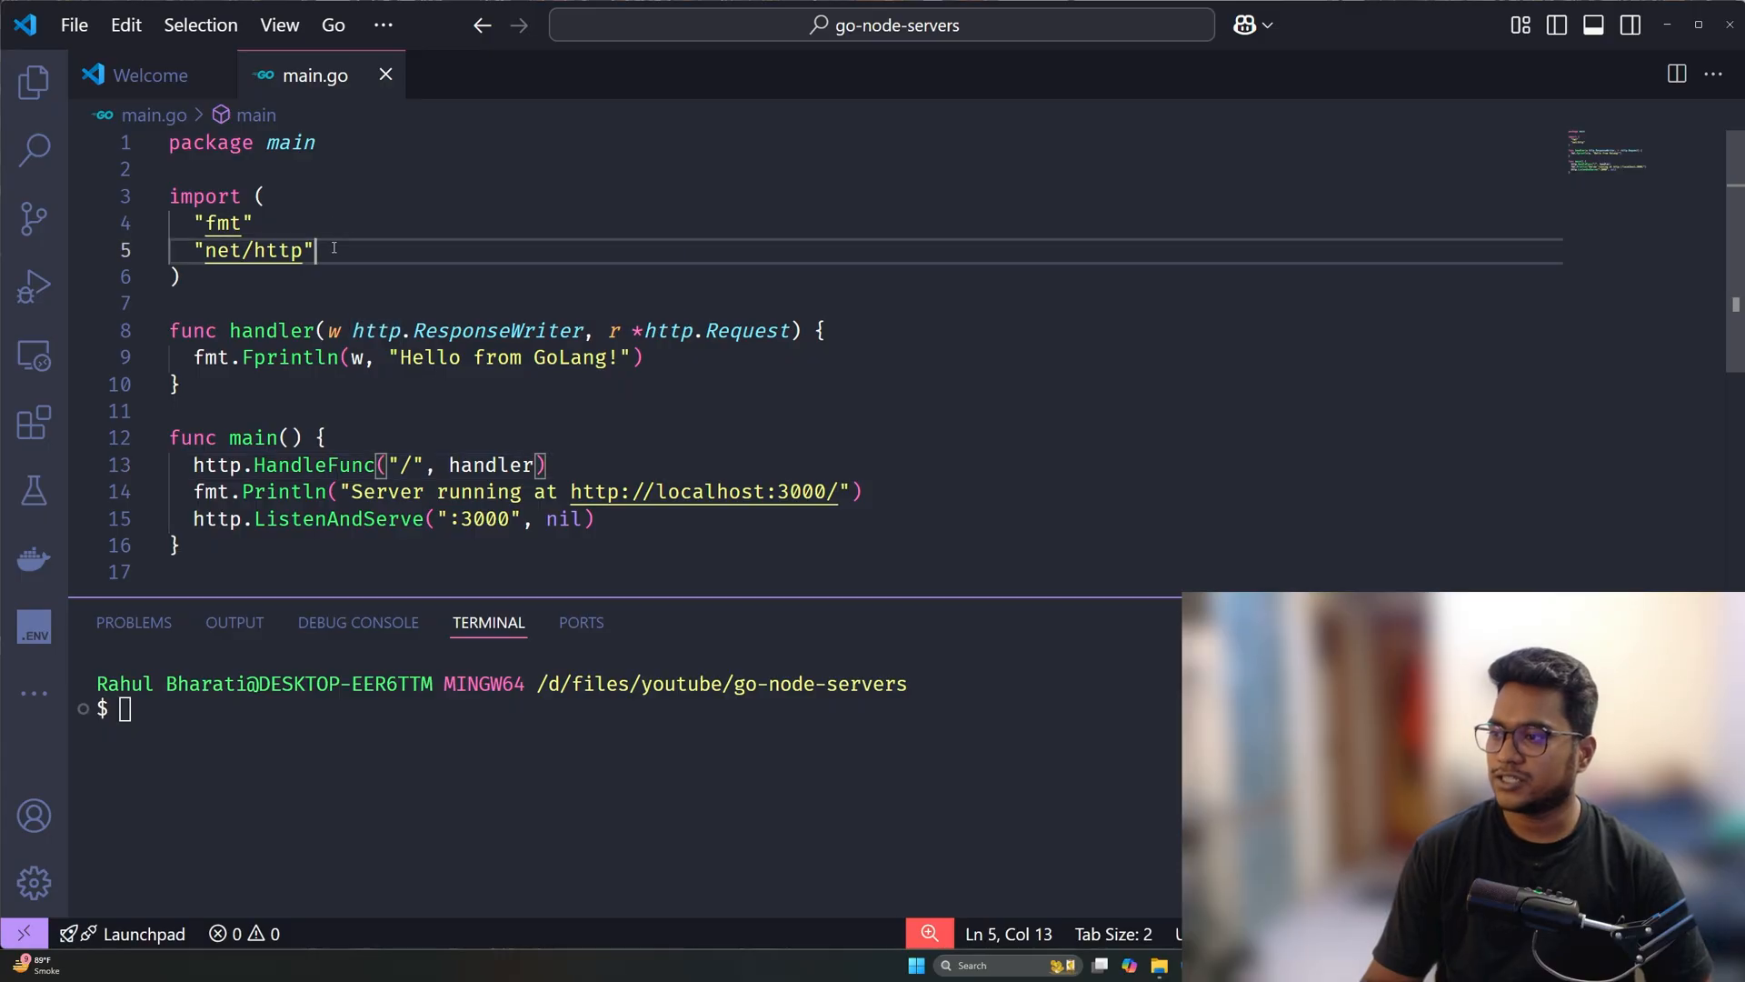
left_click(189, 303)
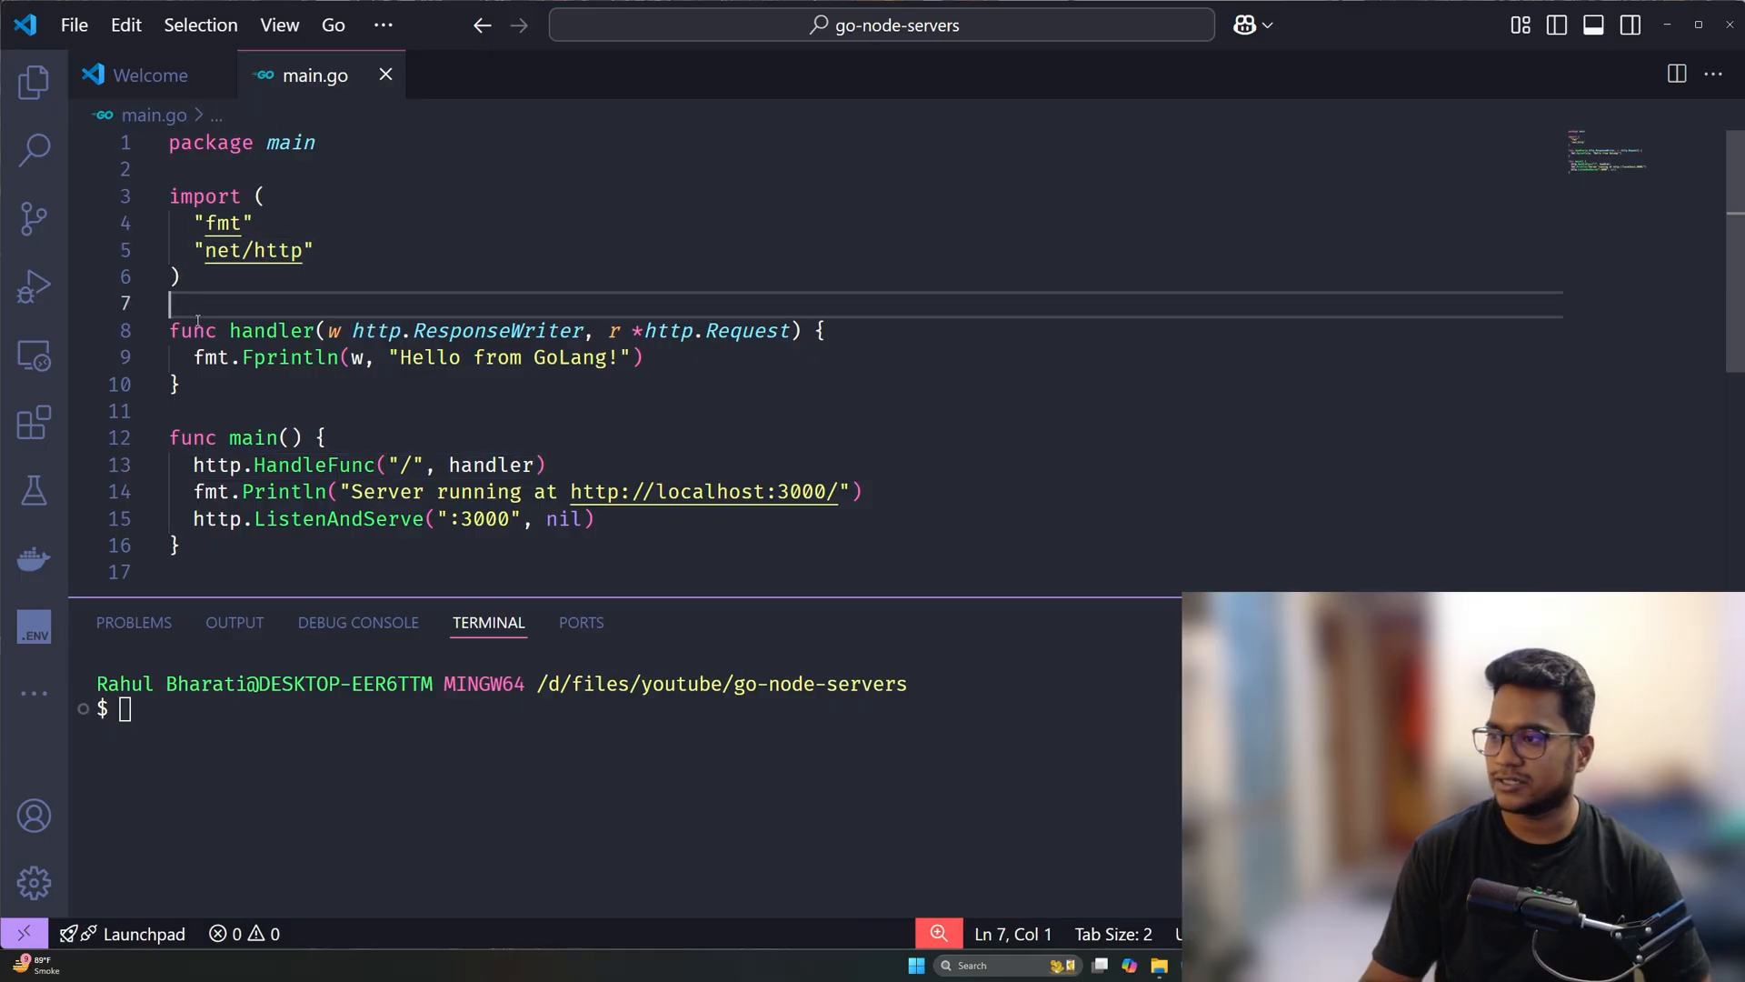
left_click(546, 463)
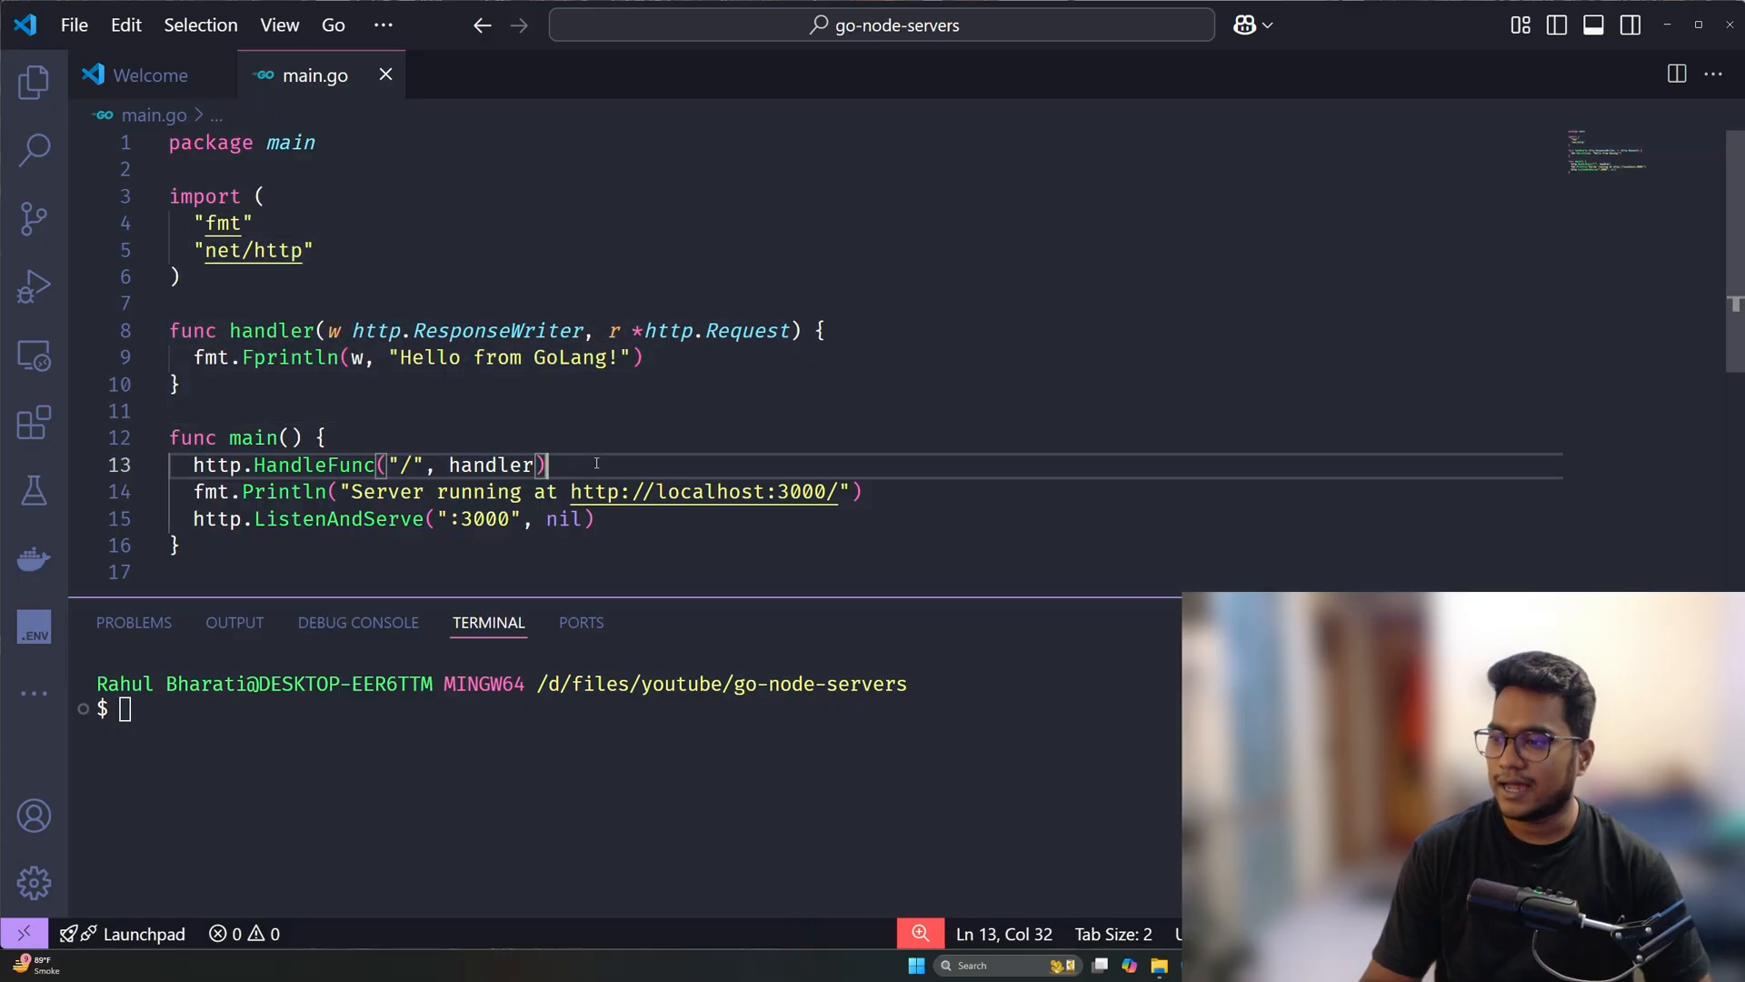
double_click(218, 464)
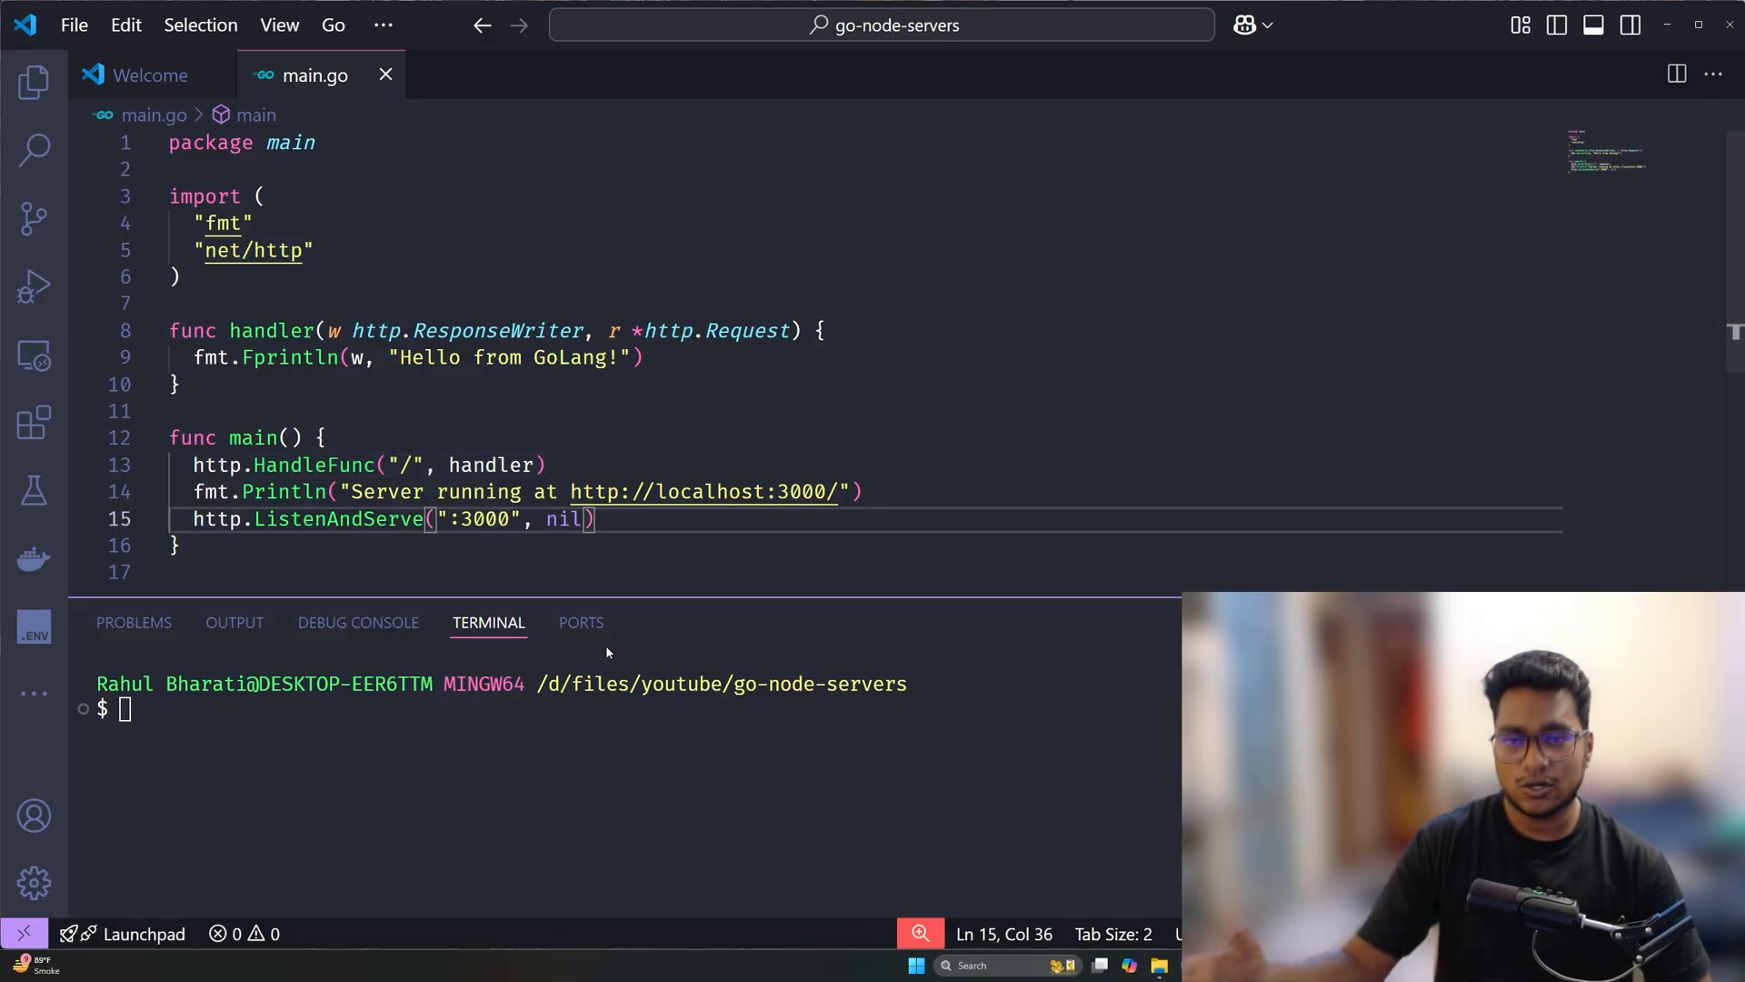
left_click(651, 762)
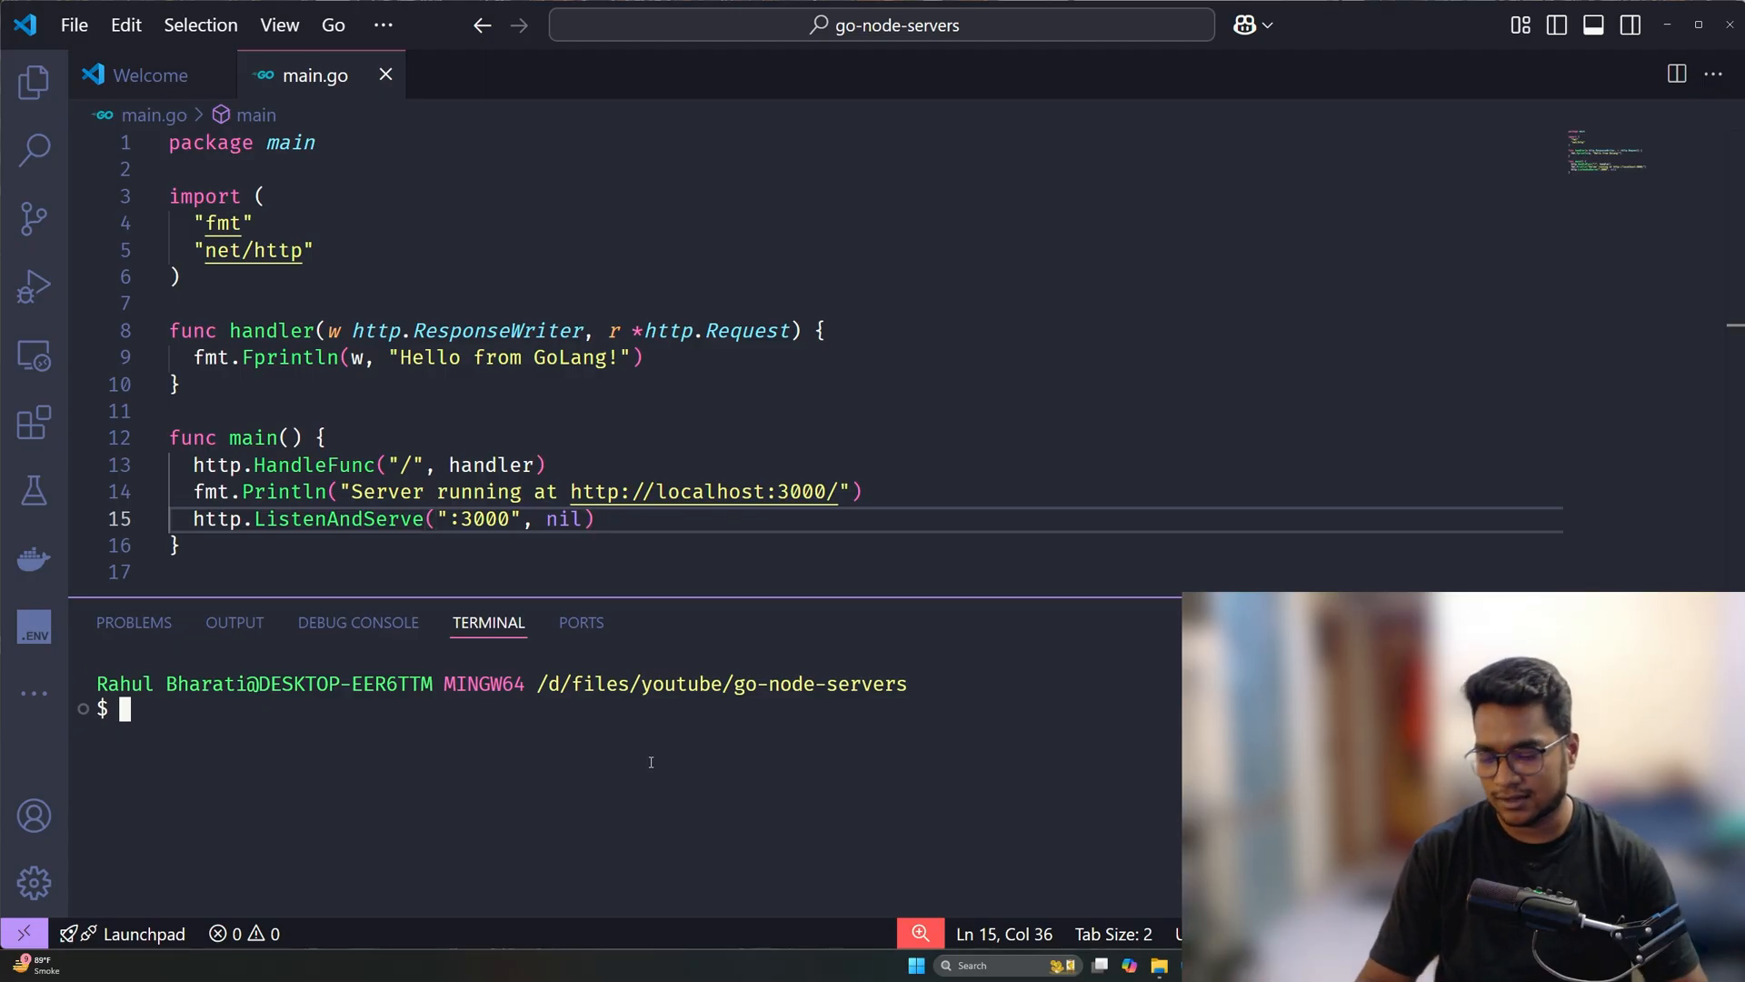
Step: Run go run main.go, allow it through Windows Firewall, stop it, clear the terminal and rerun the server
type("go run main.go")
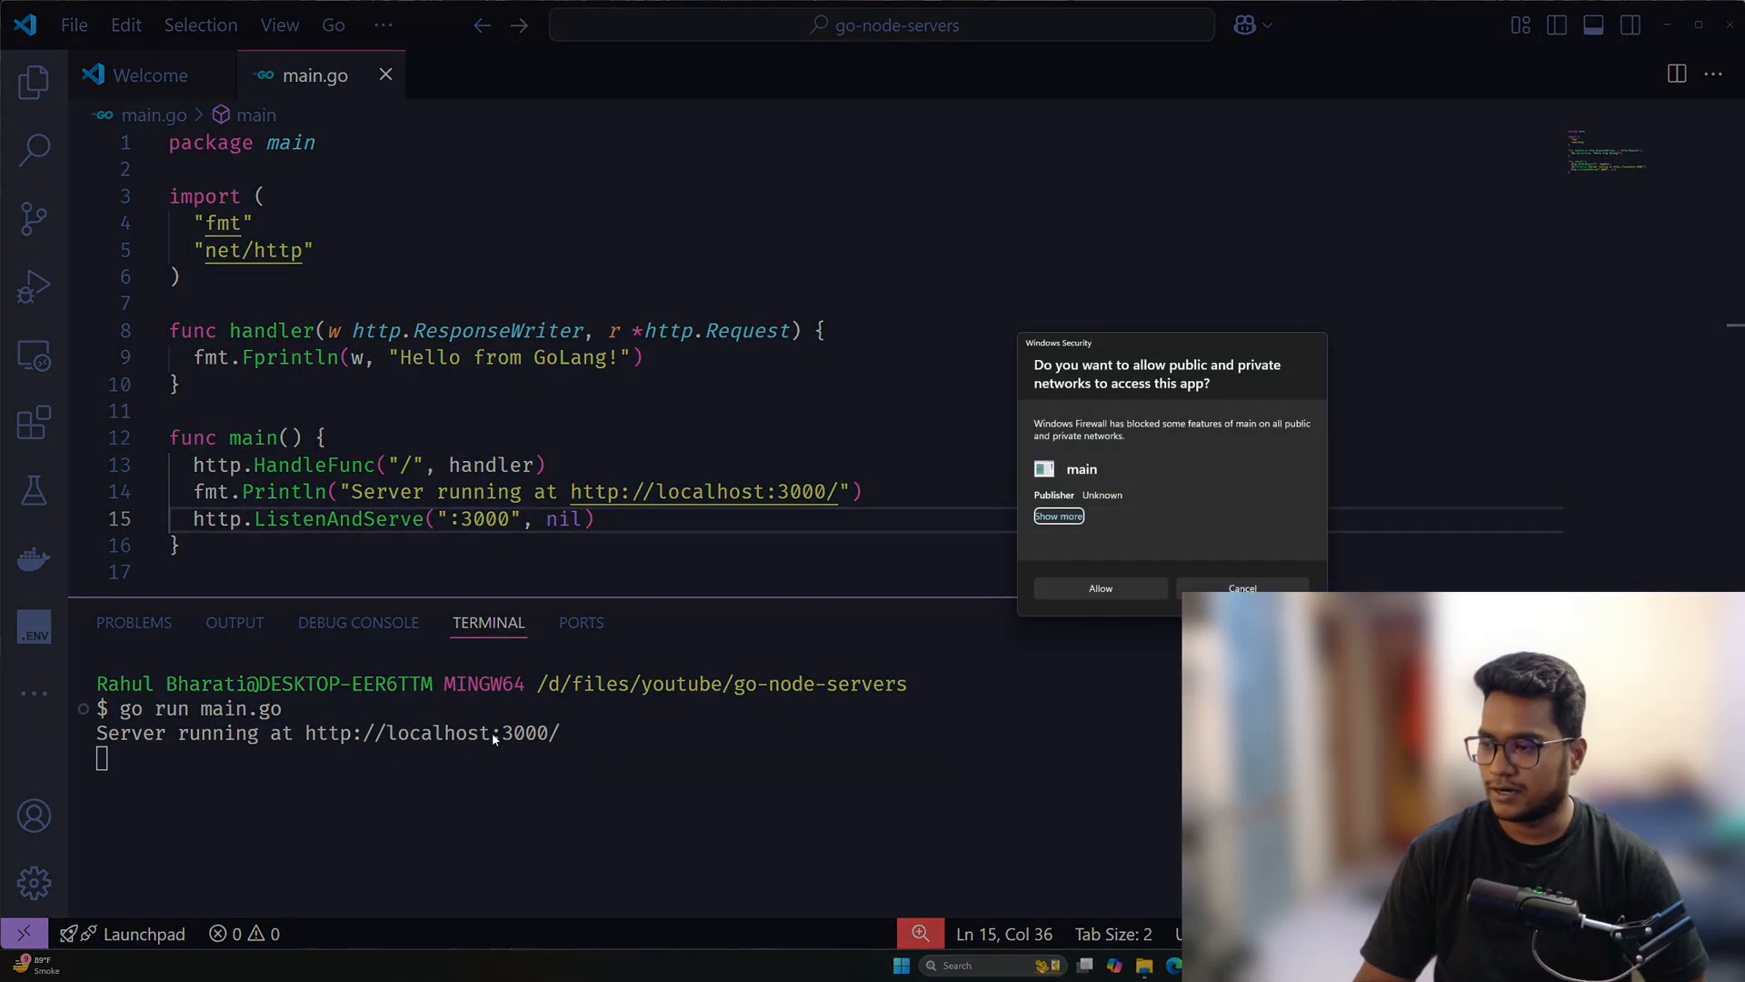
mouse_move(1167, 649)
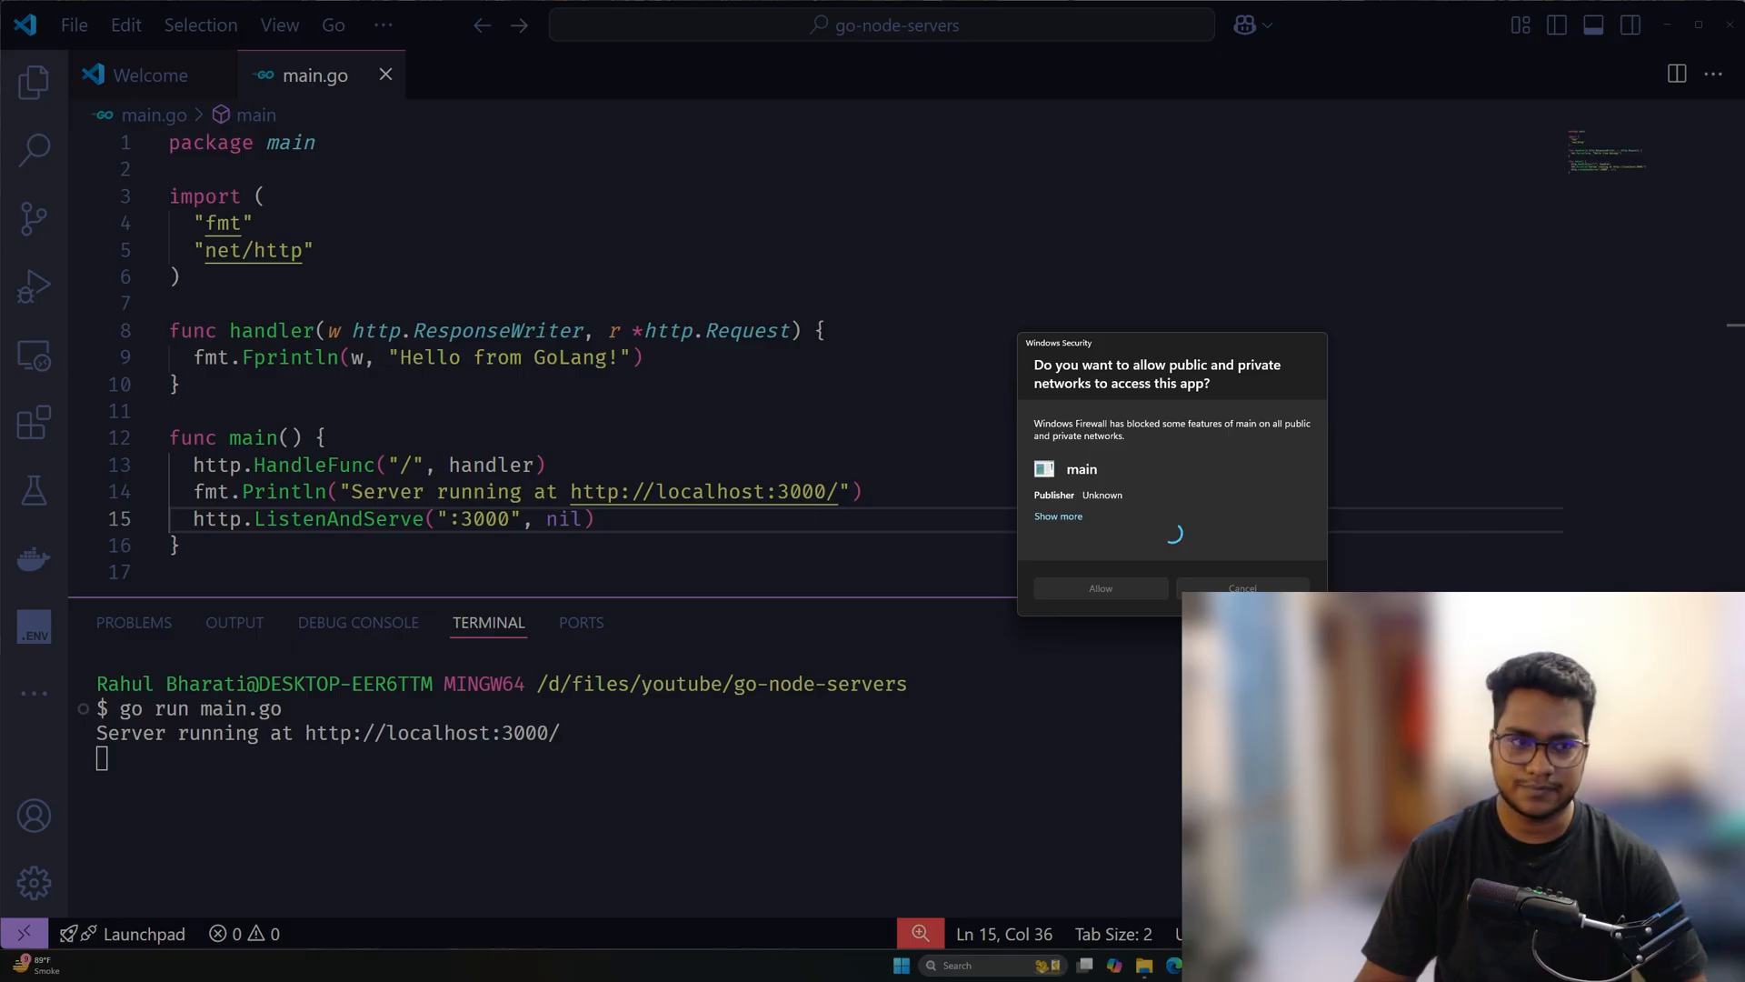
left_click(1098, 587)
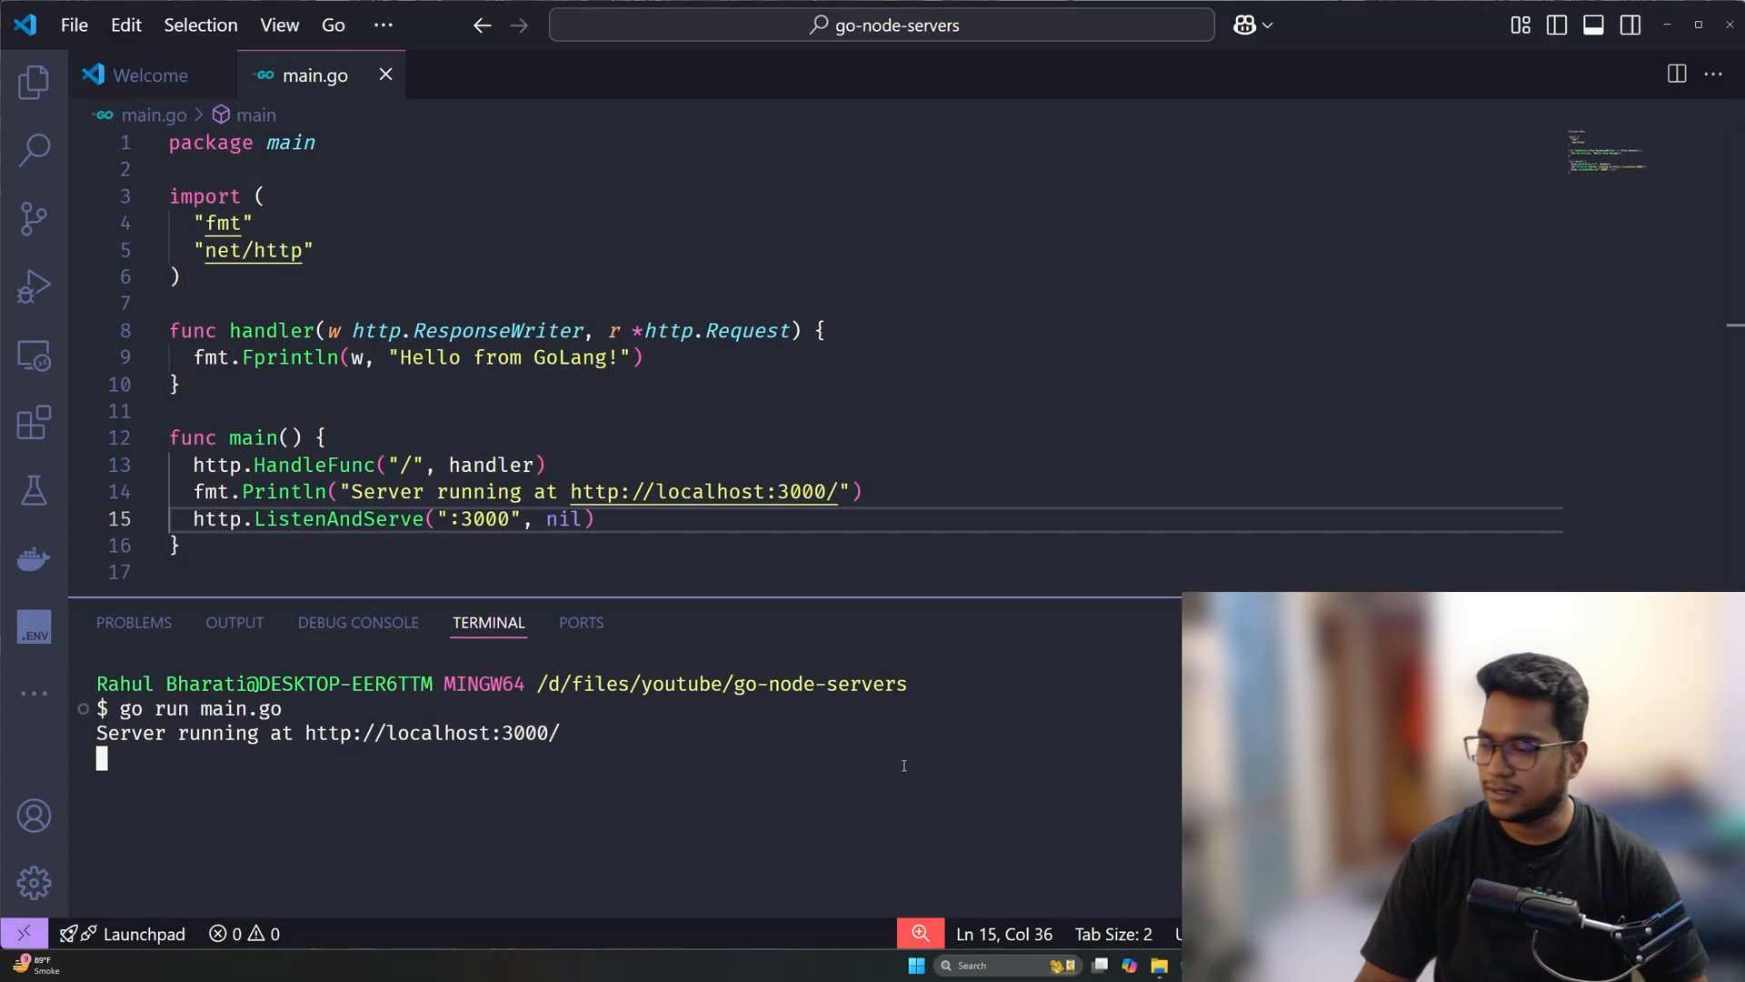
key("ctrl+c")
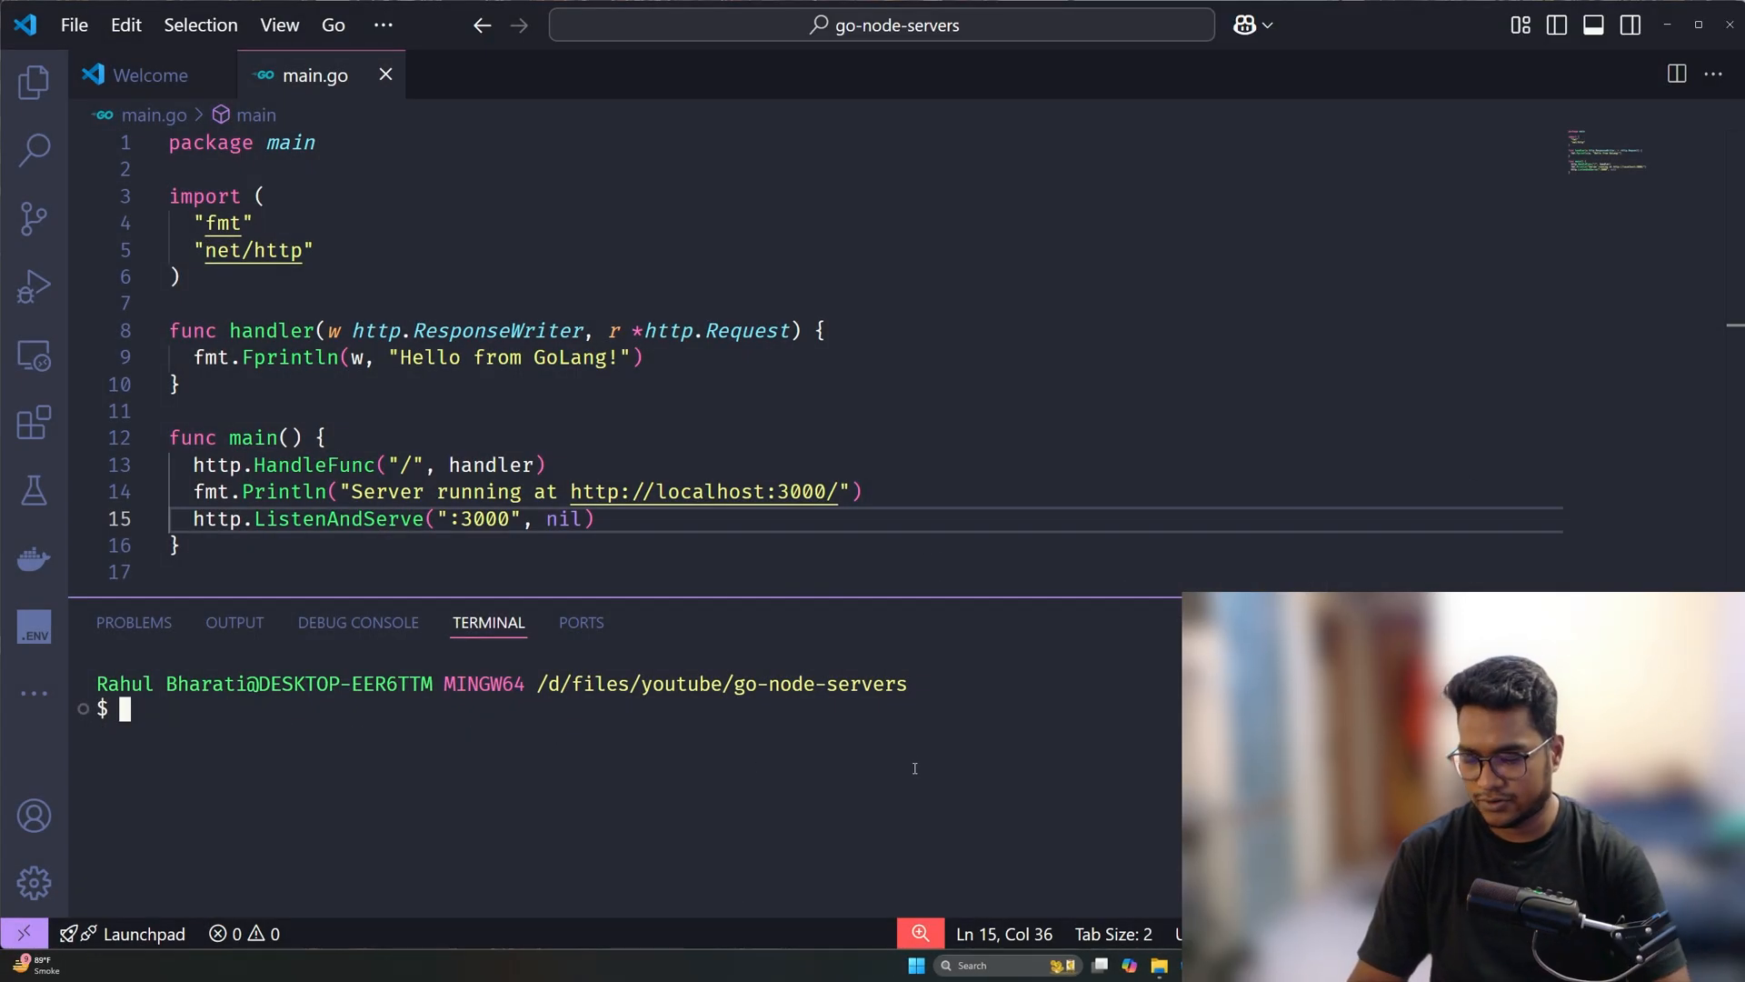
type("clear")
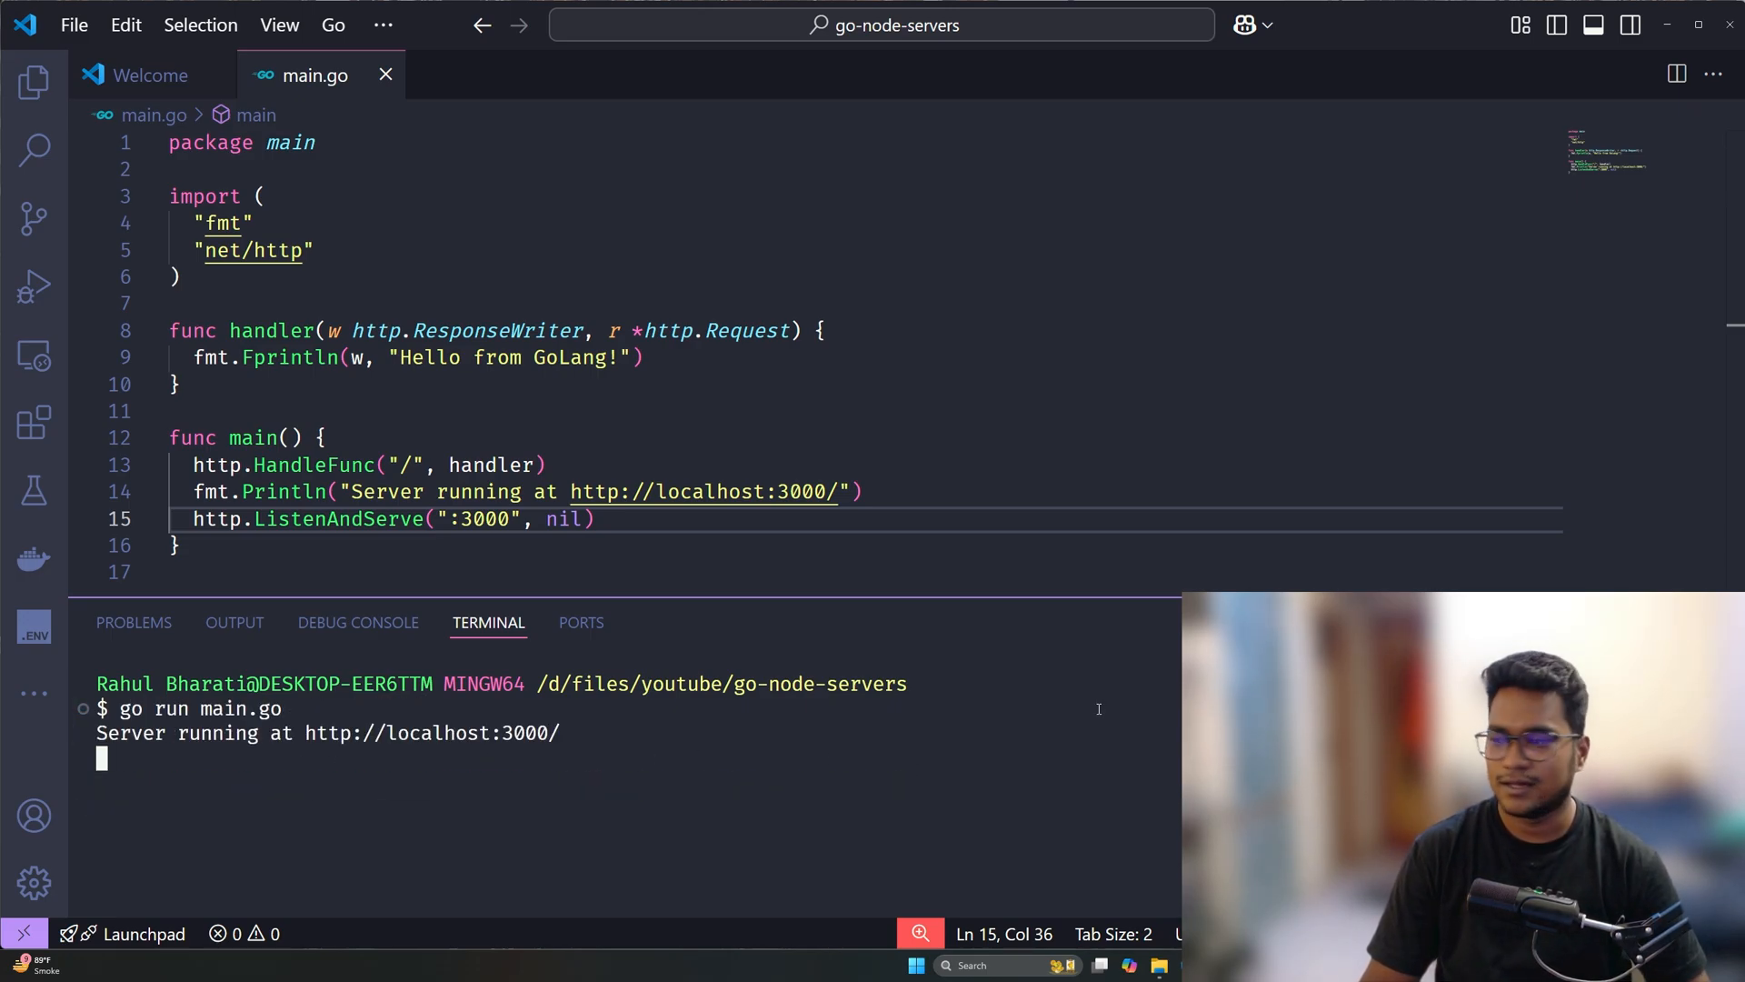
mouse_move(1127, 472)
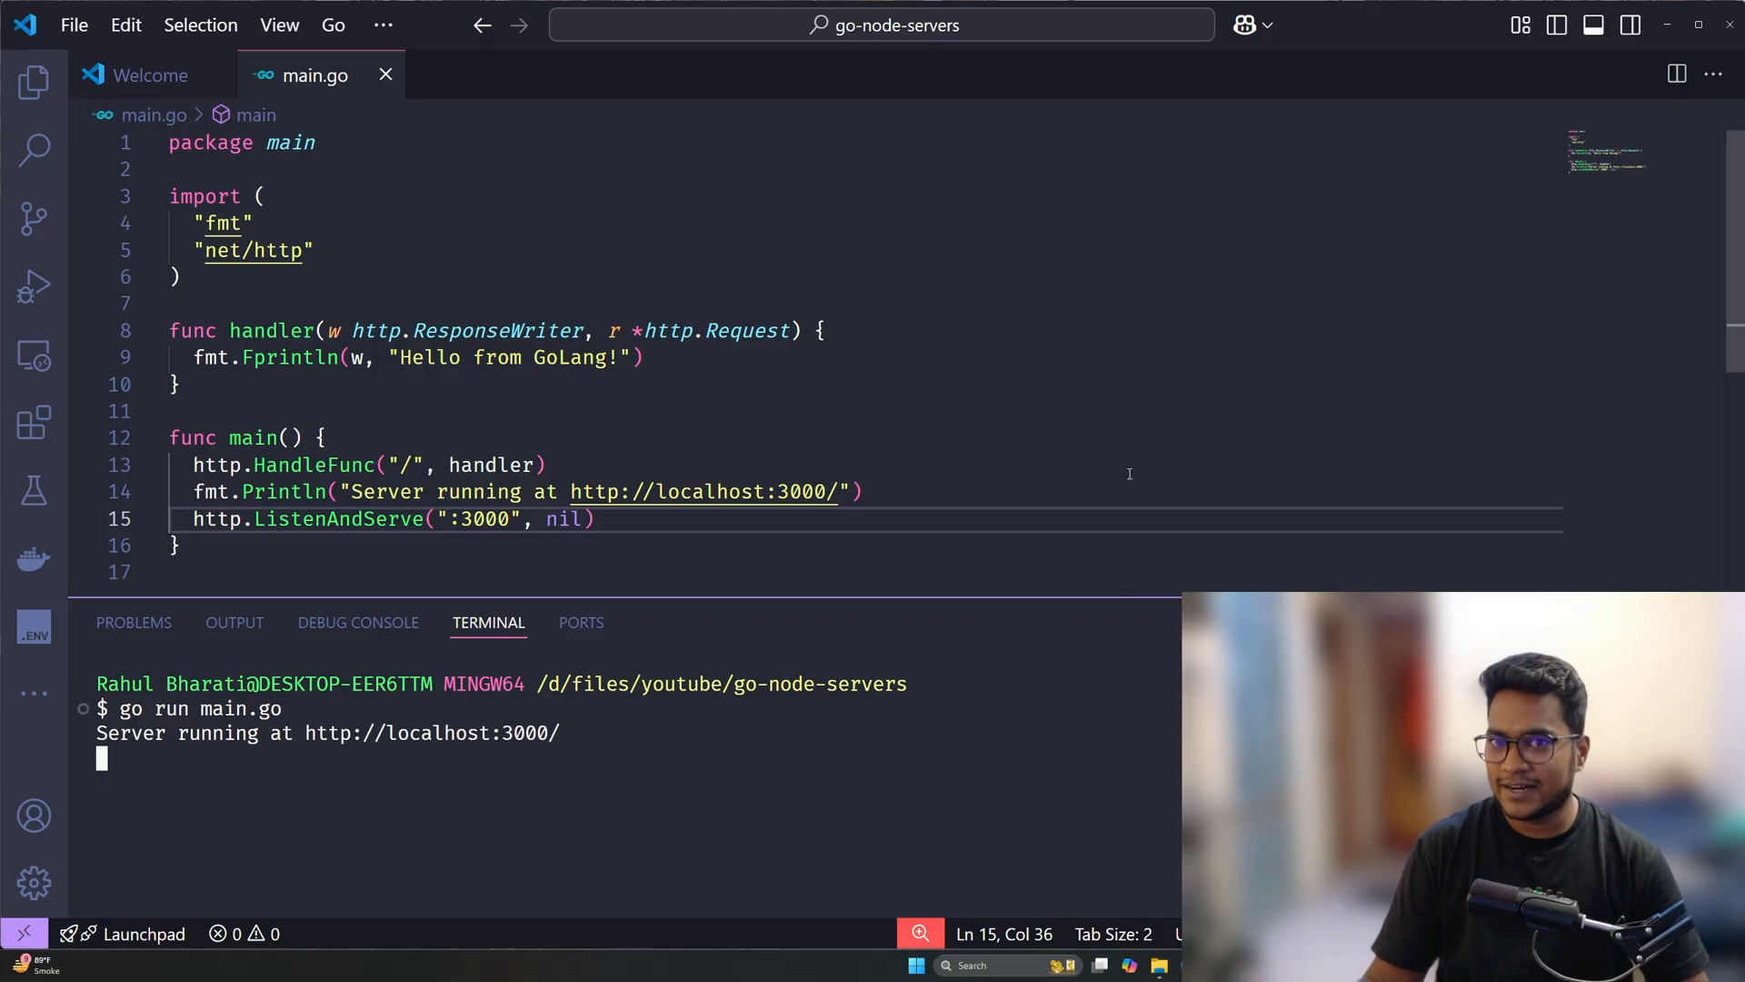
double_click(251, 249)
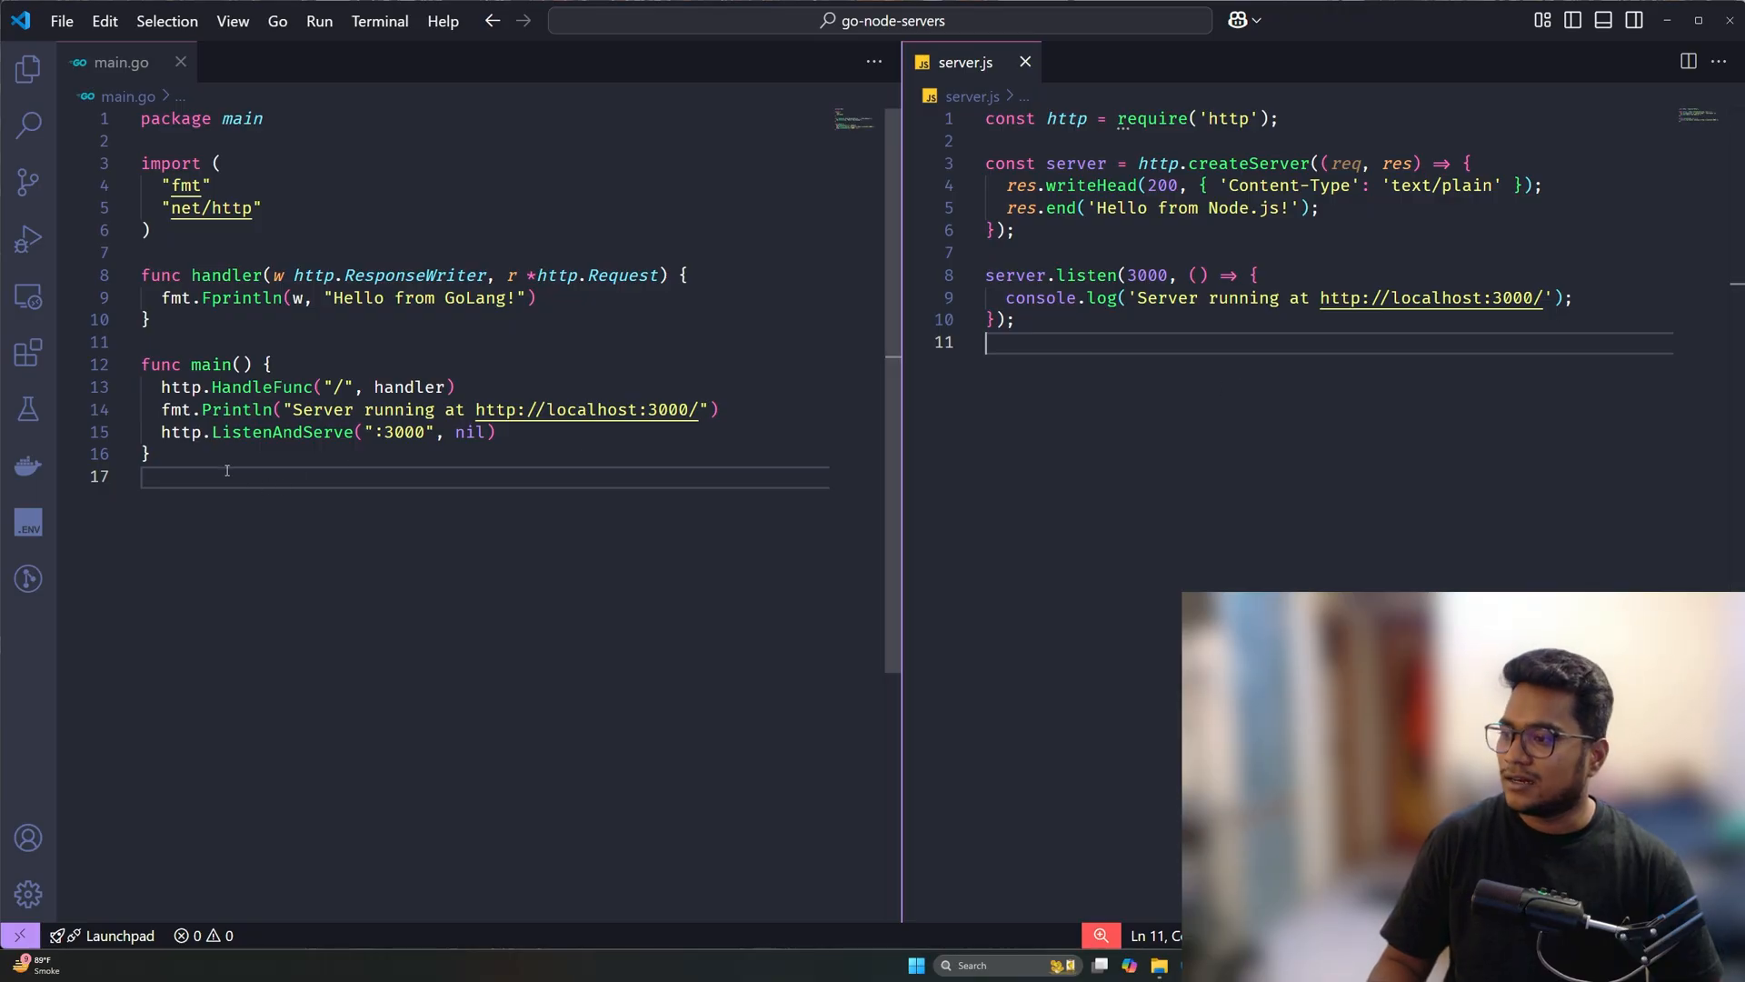
Step: Select all of main.go beside server.js, then deselect and point at the import block for comparison
key("ctrl+a")
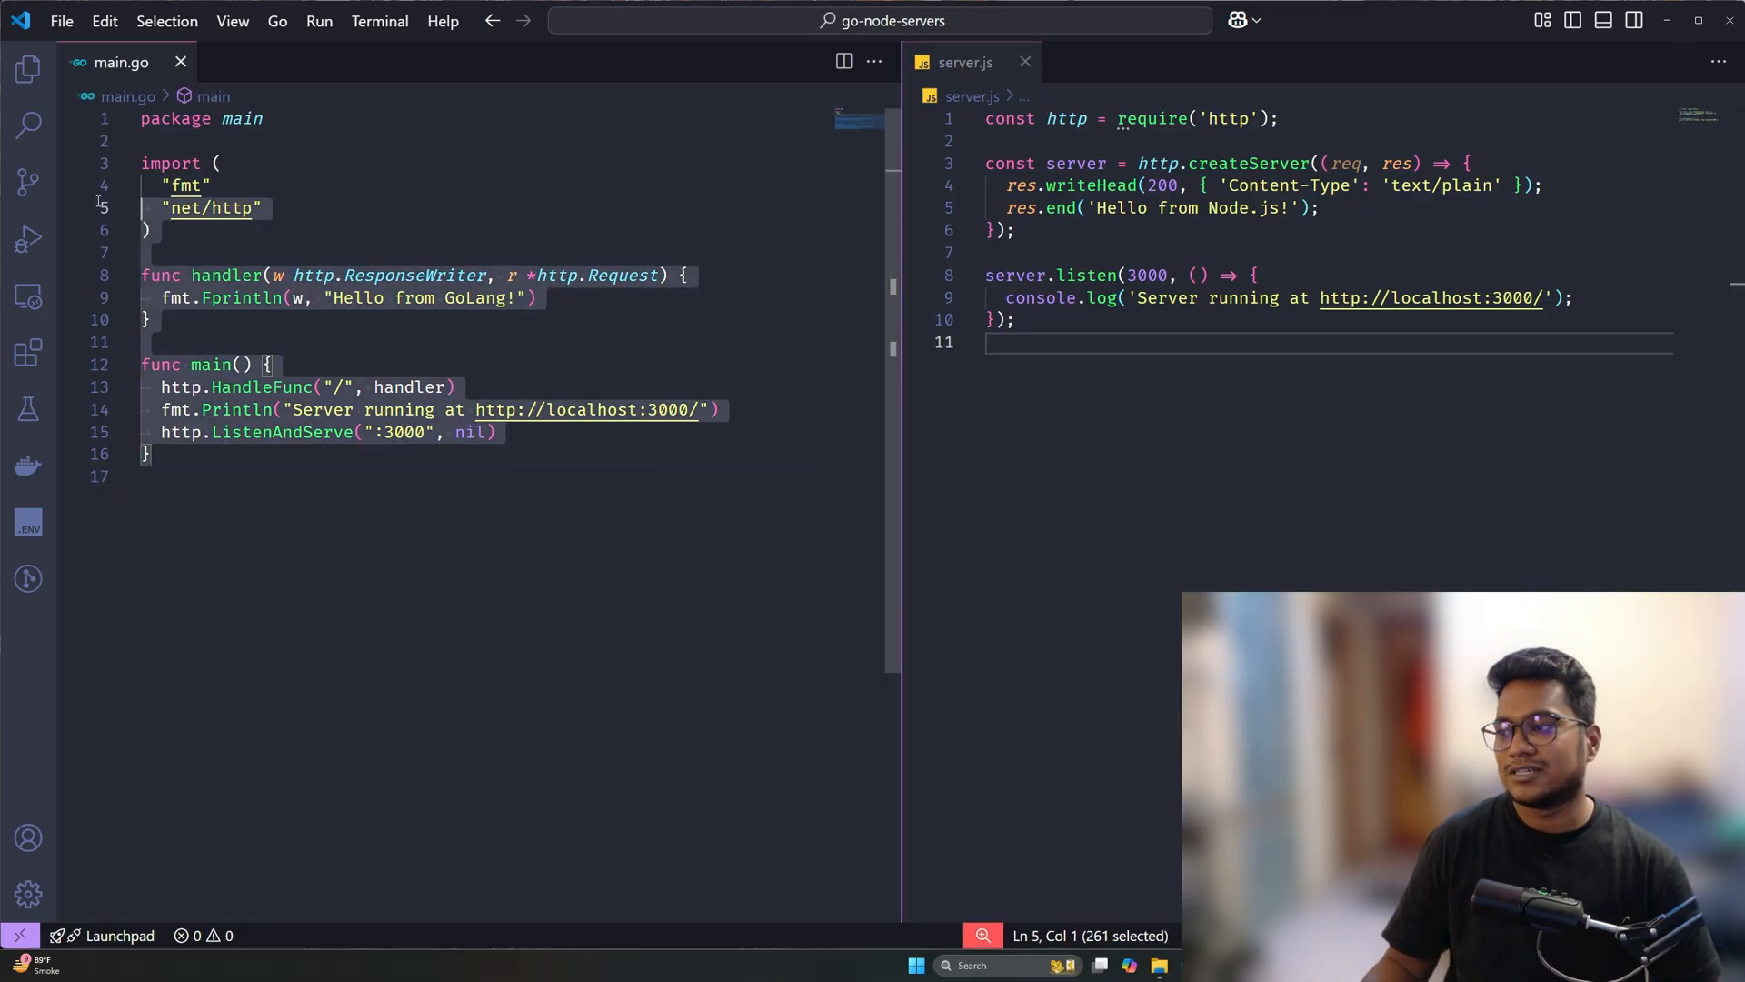
left_click(245, 475)
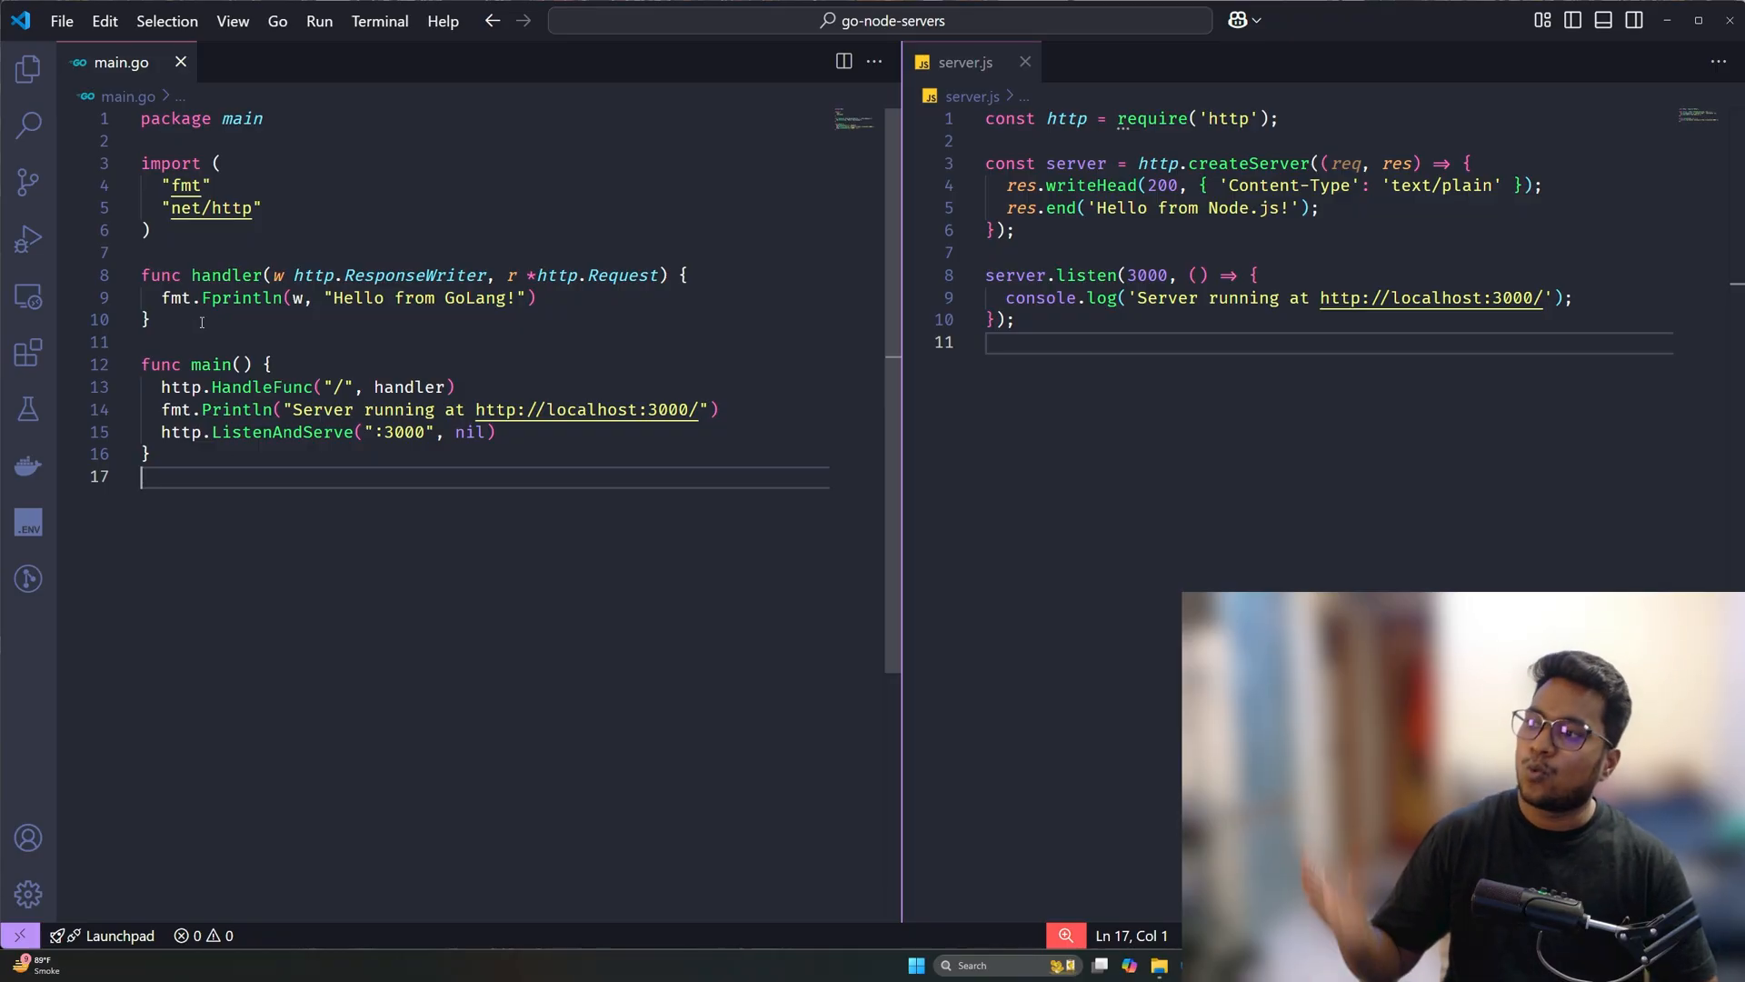
left_click(148, 231)
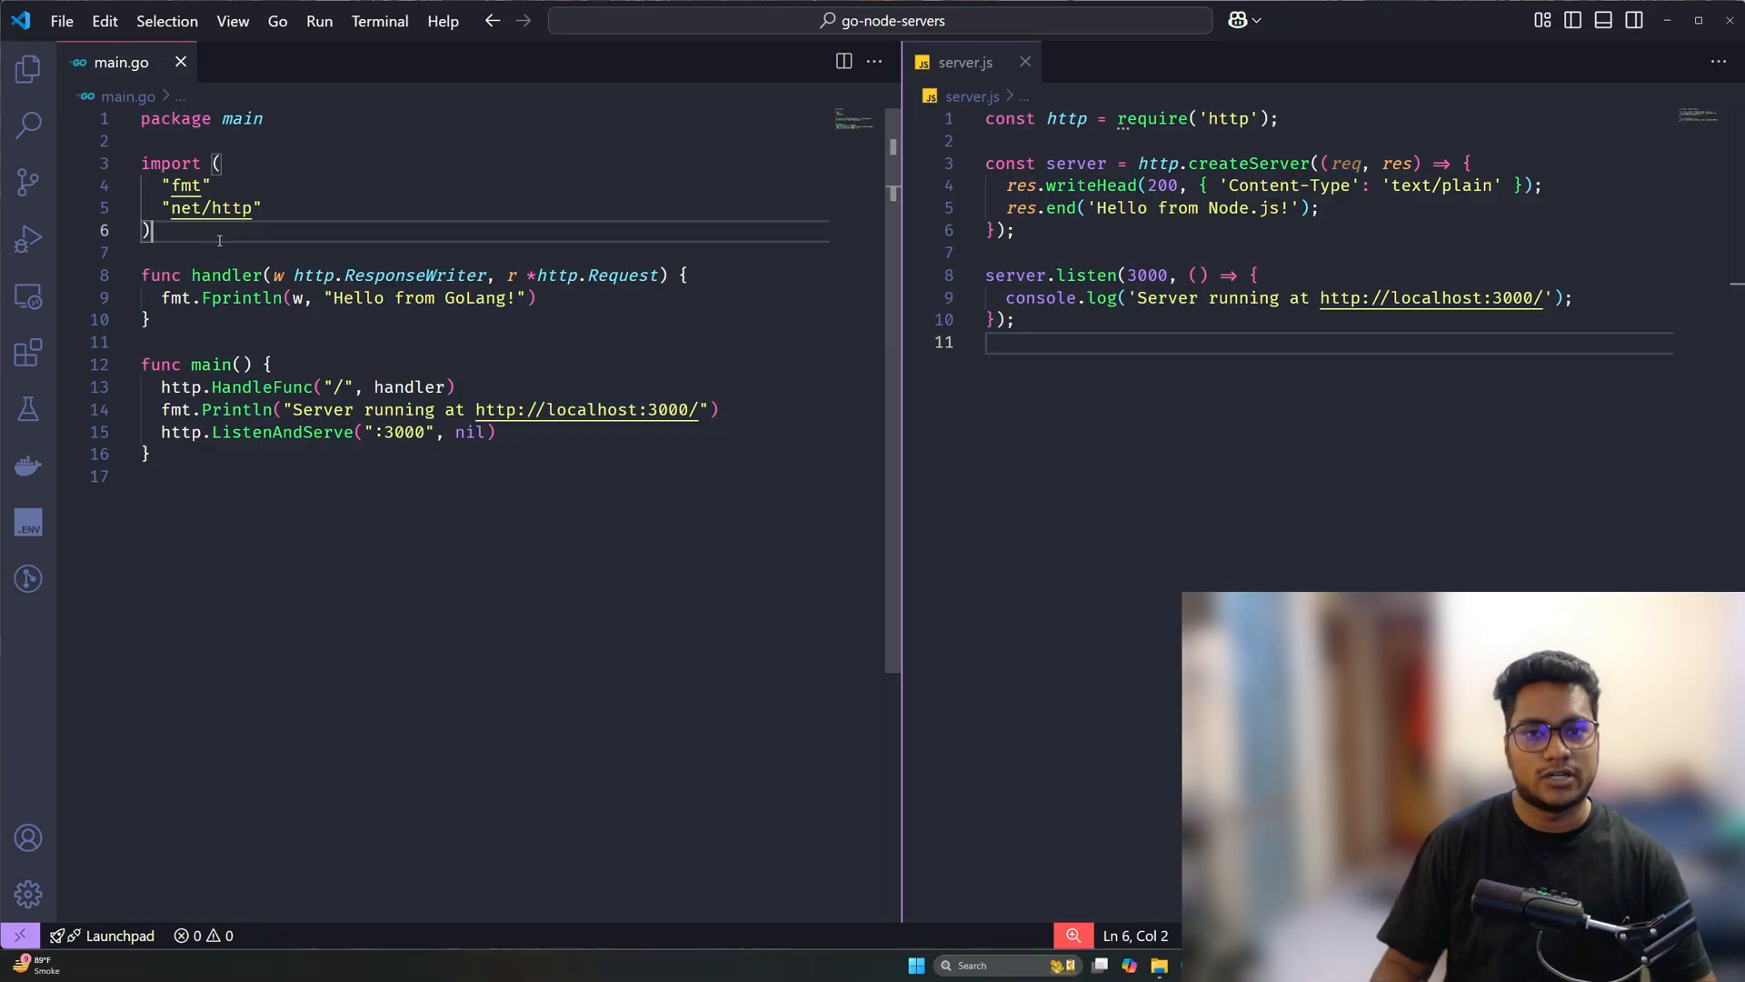